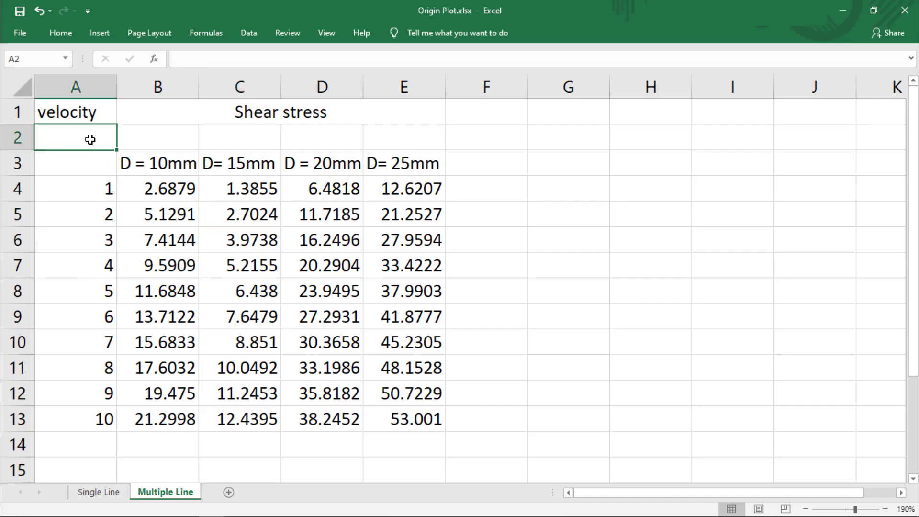
Label velocity as '(X coordinate)' and append a Y note after the Shear stress heading in Excel.
{"action": "type", "text": "()"}
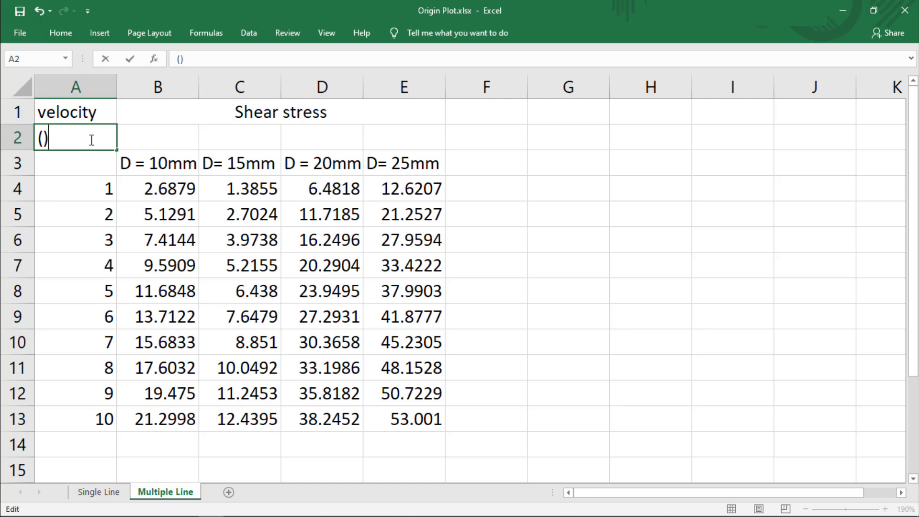
{"action": "type", "text": "X"}
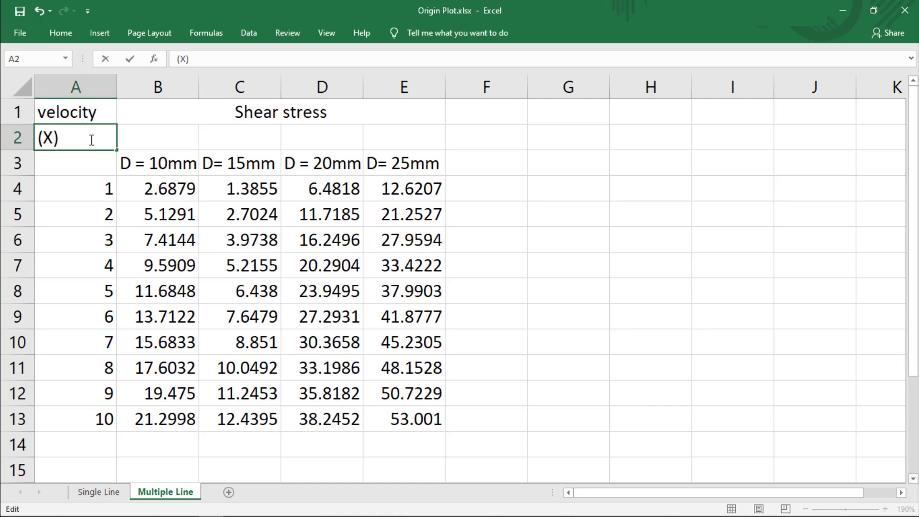
{"action": "type", "text": "coordinate"}
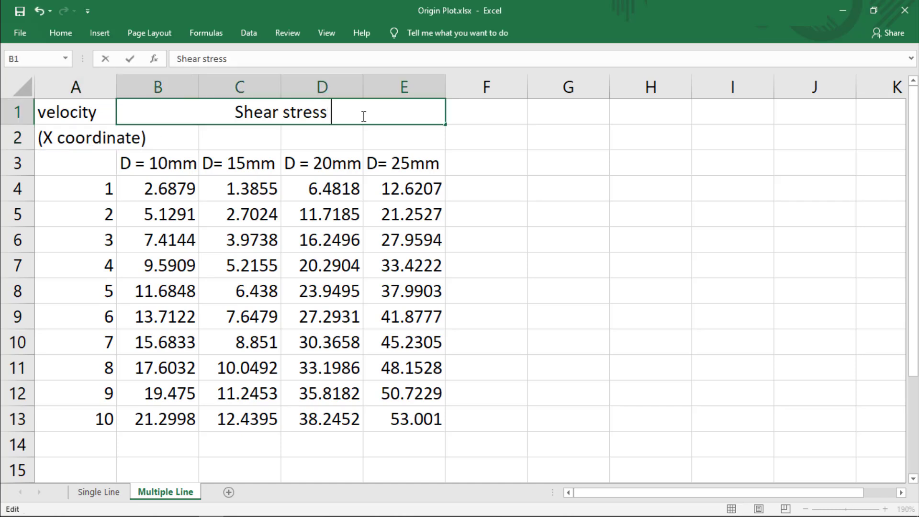
{"action": "type", "text": "(()"}
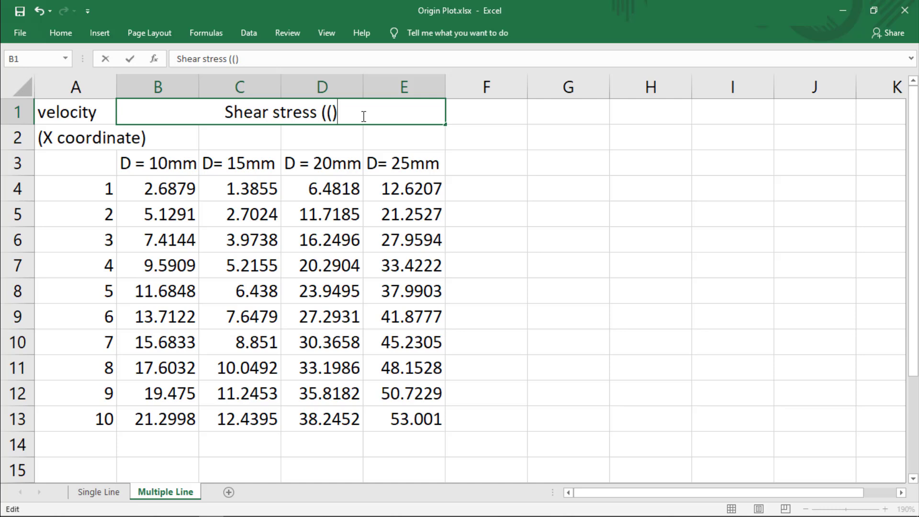
{"action": "type", "text": "Y-)"}
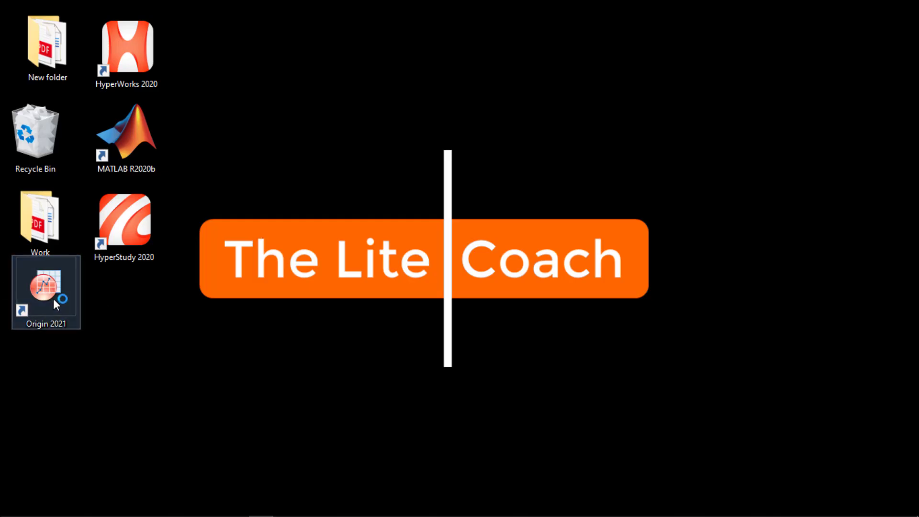
Launch Origin 2021 from its desktop shortcut to get an empty Book1 worksheet.
{"action": "double_click", "coordinate": [46, 288]}
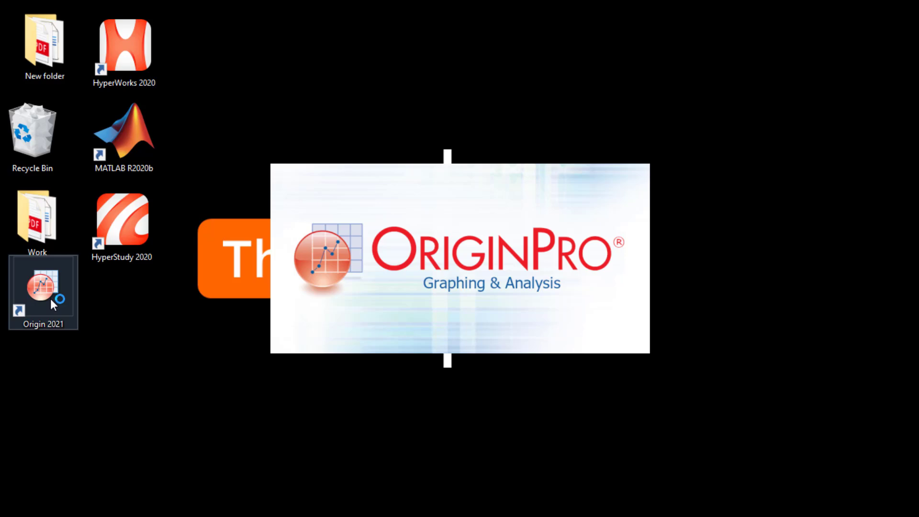
{"action": "double_click", "coordinate": [43, 292]}
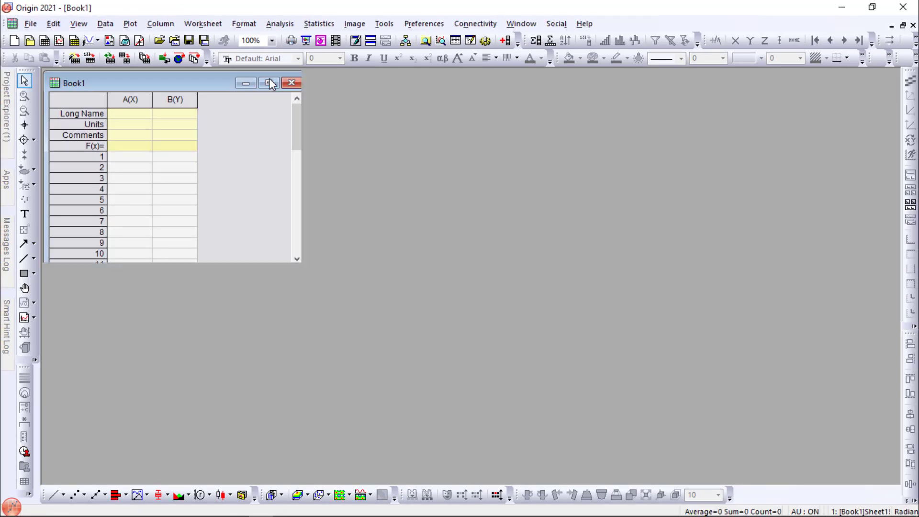
Maximize Book1 and add 4 new columns so the worksheet spans A through F.
{"action": "left_click", "coordinate": [269, 82]}
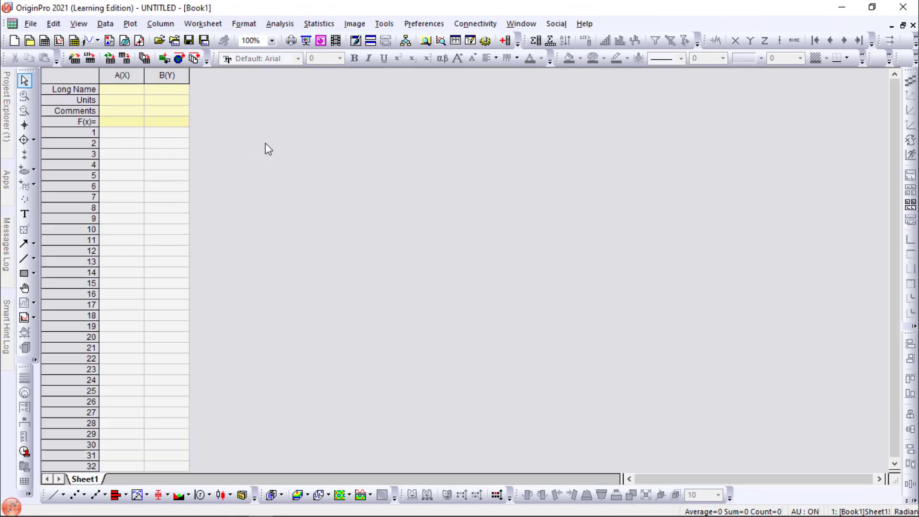
{"action": "left_click", "coordinate": [167, 75]}
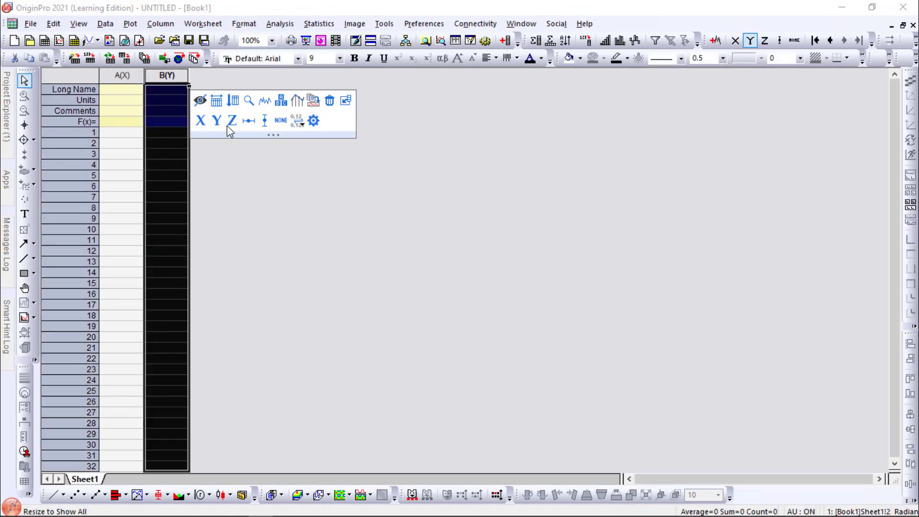
{"action": "left_click", "coordinate": [161, 23]}
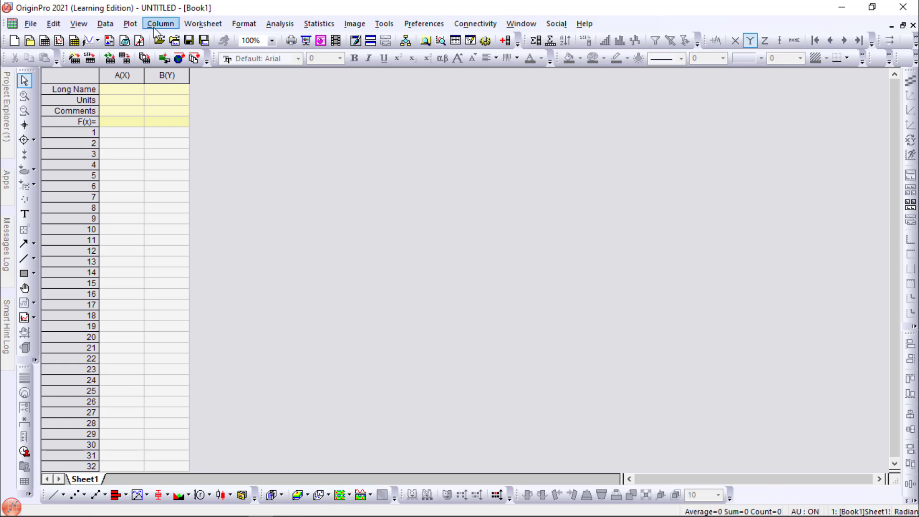
{"action": "left_click", "coordinate": [160, 23]}
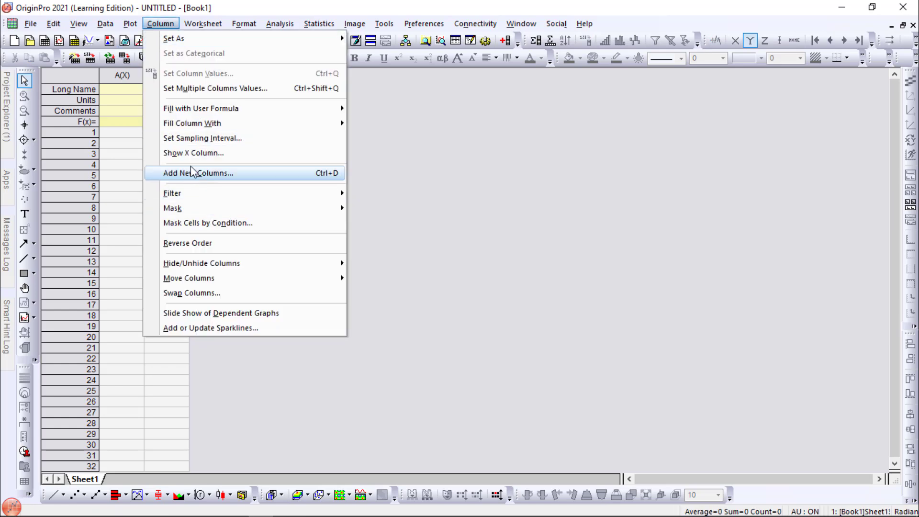
{"action": "left_click", "coordinate": [197, 173]}
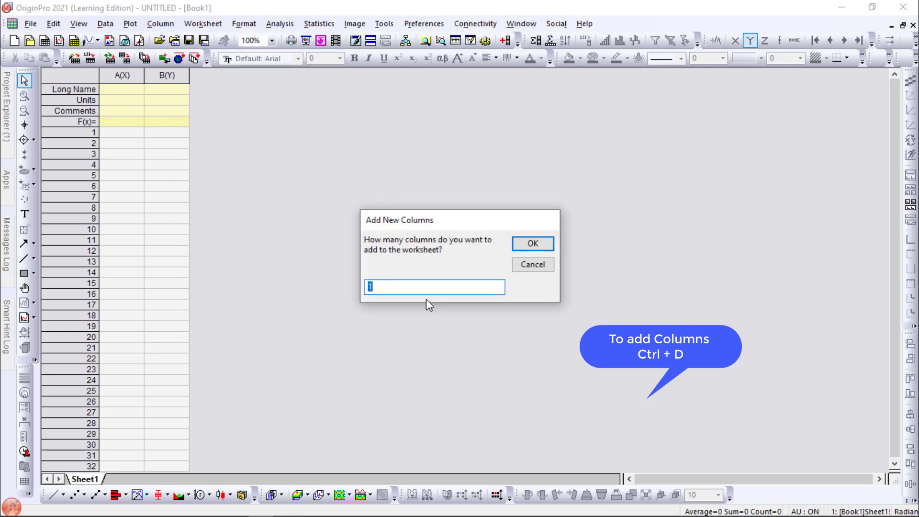
{"action": "key", "text": "Delete"}
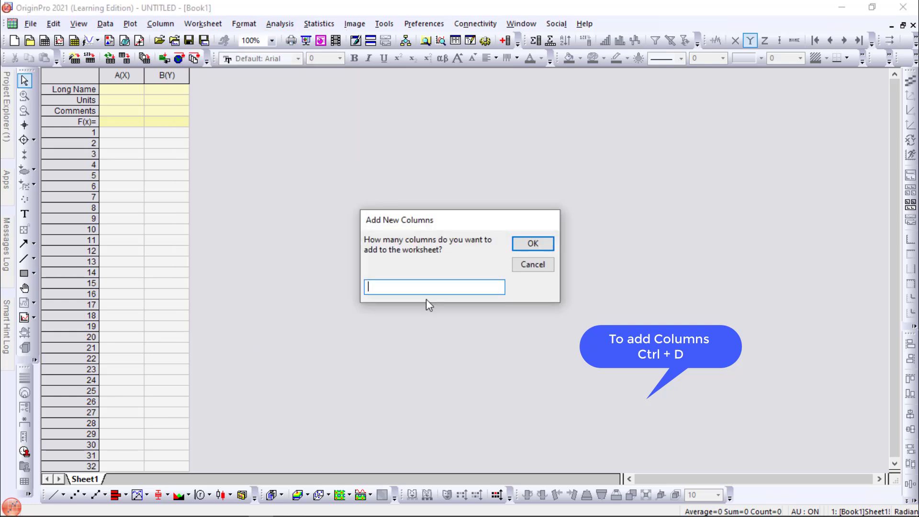
{"action": "left_click", "coordinate": [531, 243]}
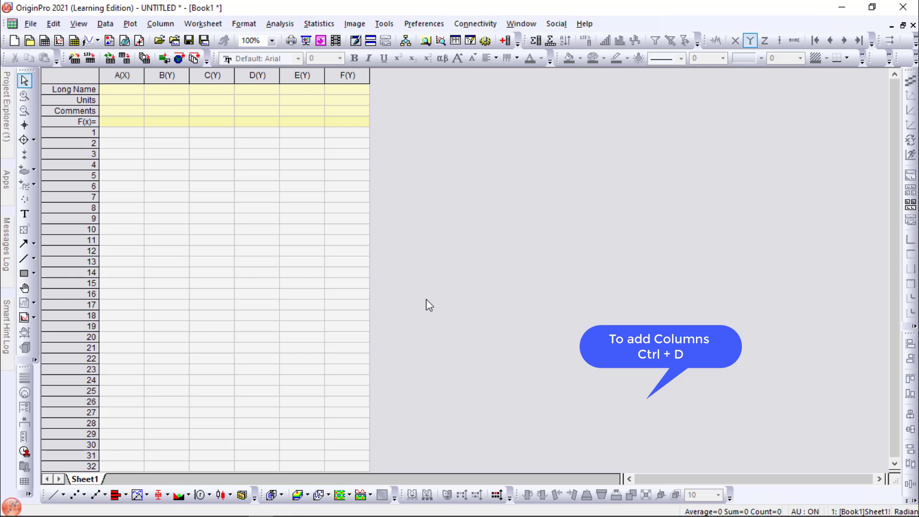
Paste the Excel data into columns A–E and delete the empty column F.
{"action": "key", "text": "Ctrl+V"}
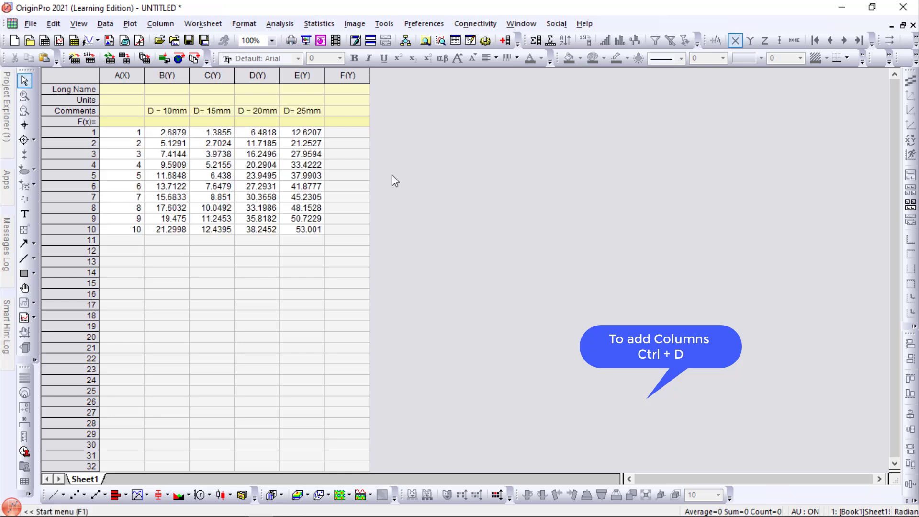
{"action": "mouse_move", "coordinate": [382, 177]}
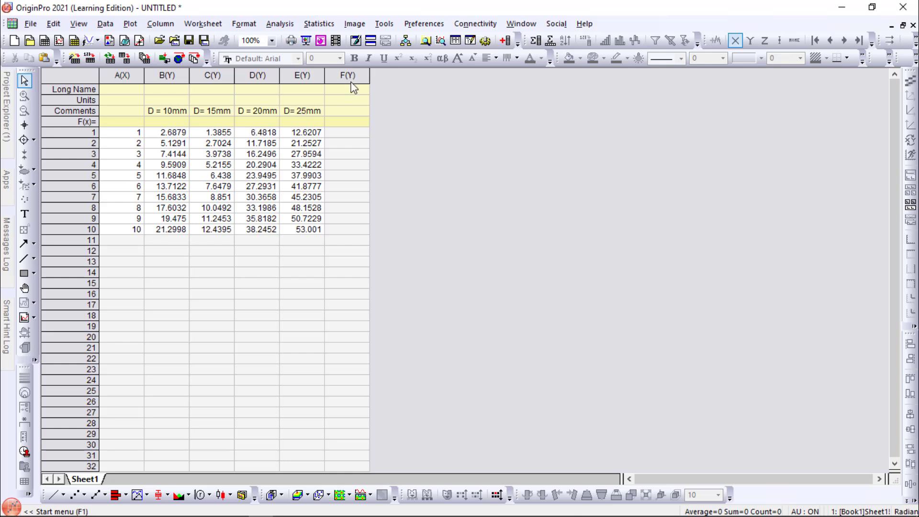
{"action": "right_click", "coordinate": [347, 75]}
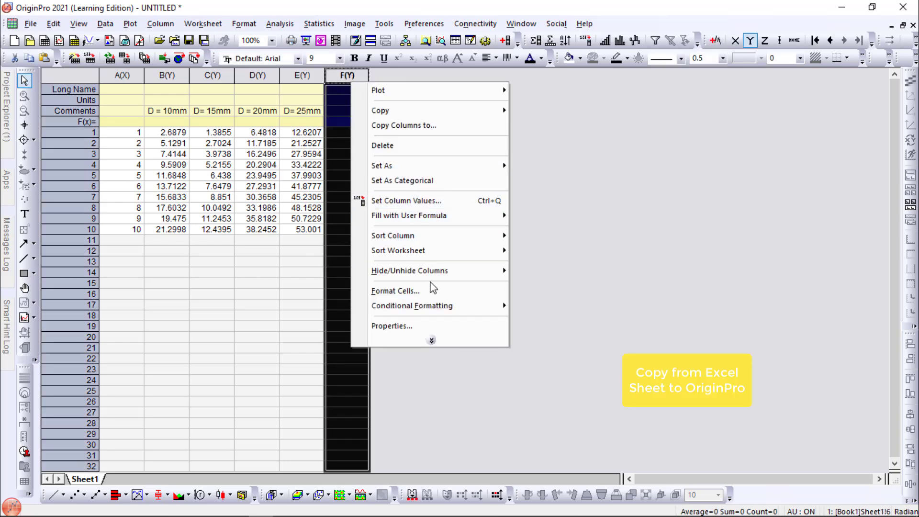
{"action": "left_click", "coordinate": [382, 146]}
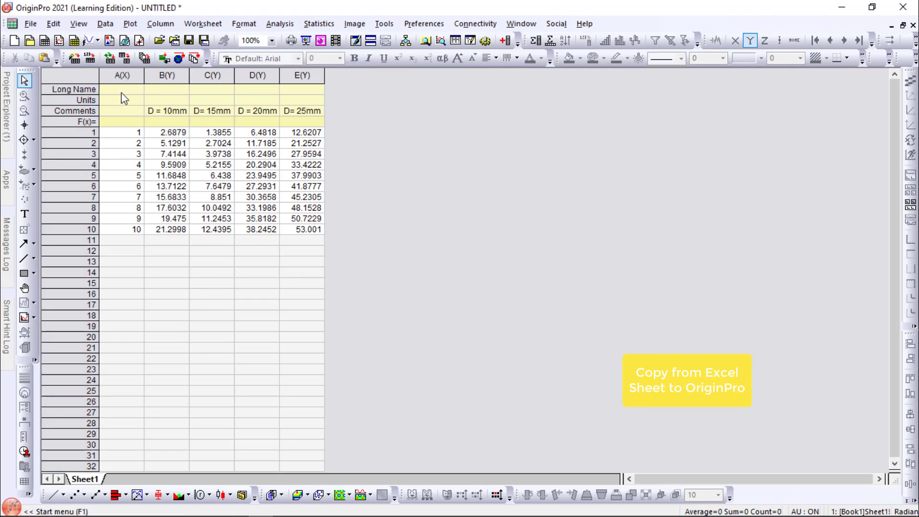
Give column A the long name Velocity and column C the long name Shear stress.
{"action": "left_click", "coordinate": [122, 89]}
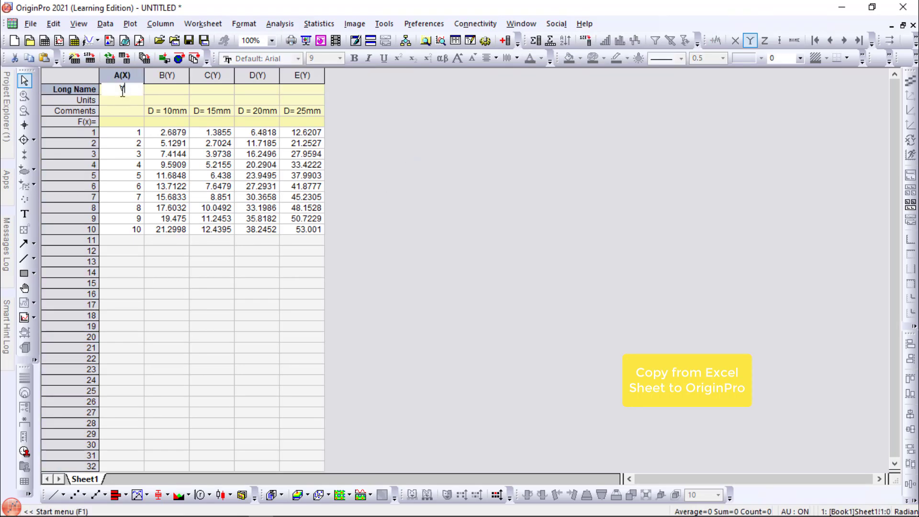
{"action": "type", "text": "Velocity"}
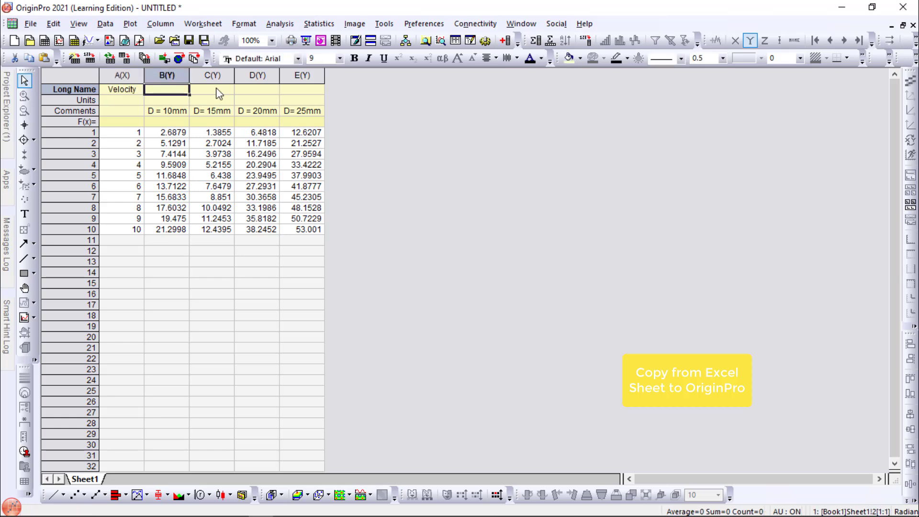
{"action": "left_click", "coordinate": [212, 89]}
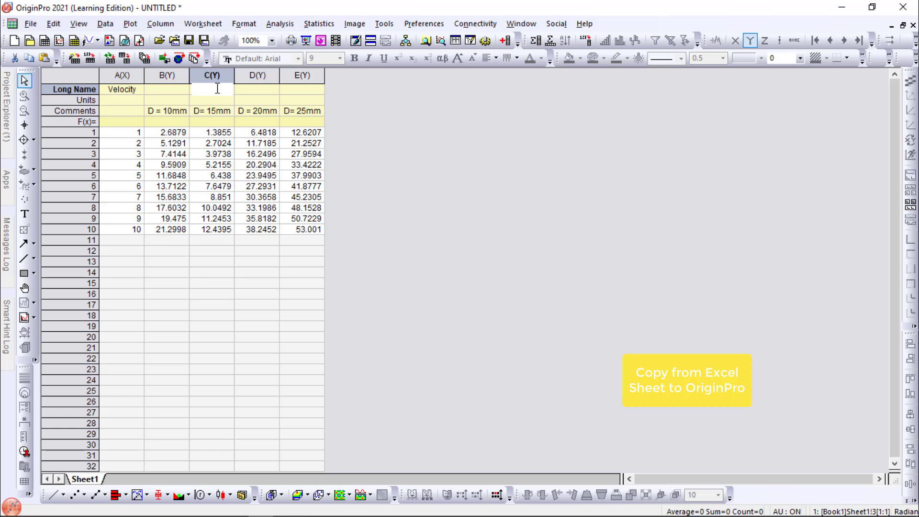
{"action": "type", "text": "Shear stre"}
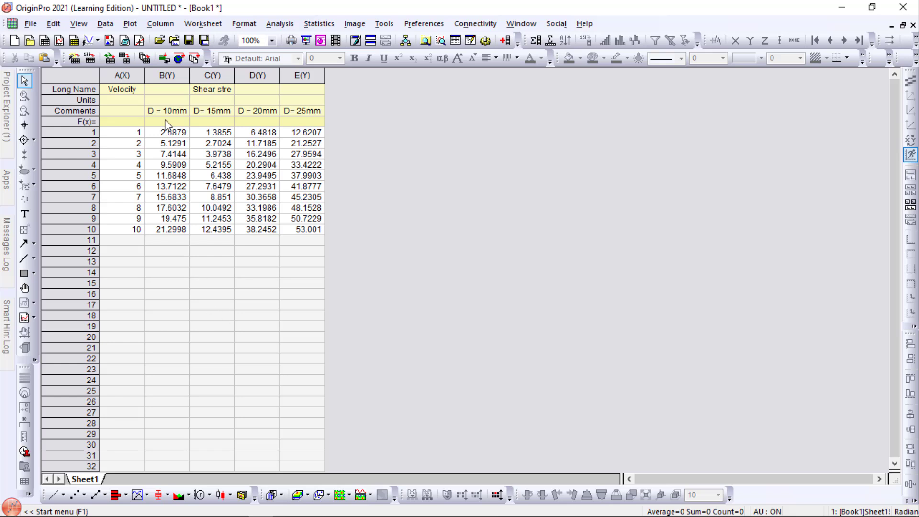
Select columns A to E and plot them as a Basic 2D Line + Symbol graph.
{"action": "left_click", "coordinate": [167, 75]}
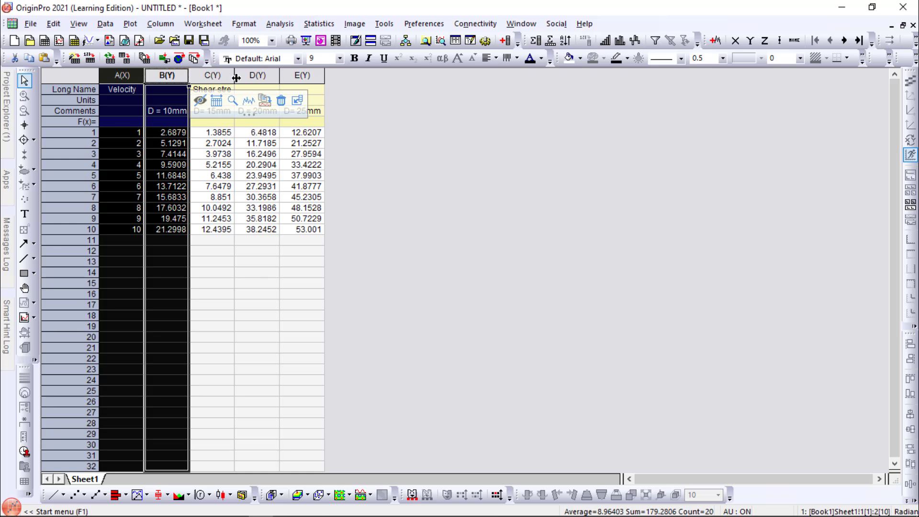
{"action": "left_click", "coordinate": [302, 76]}
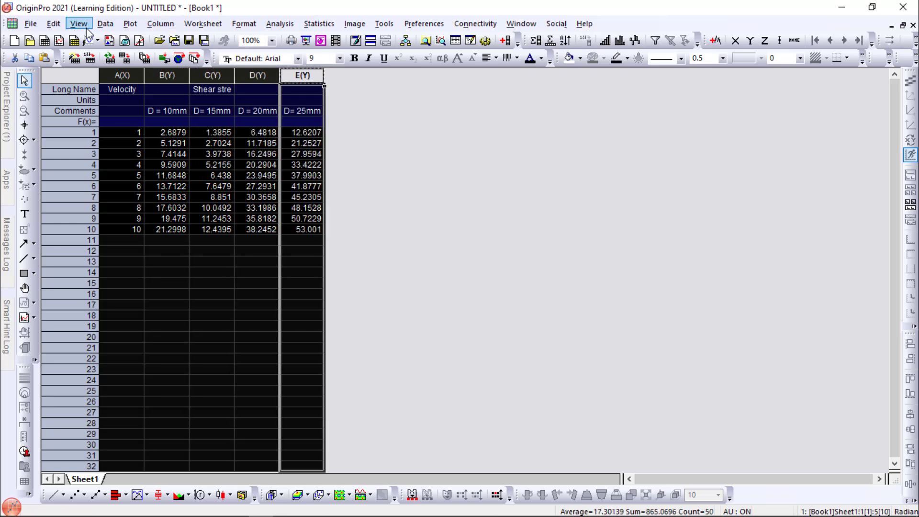
{"action": "left_click", "coordinate": [130, 24]}
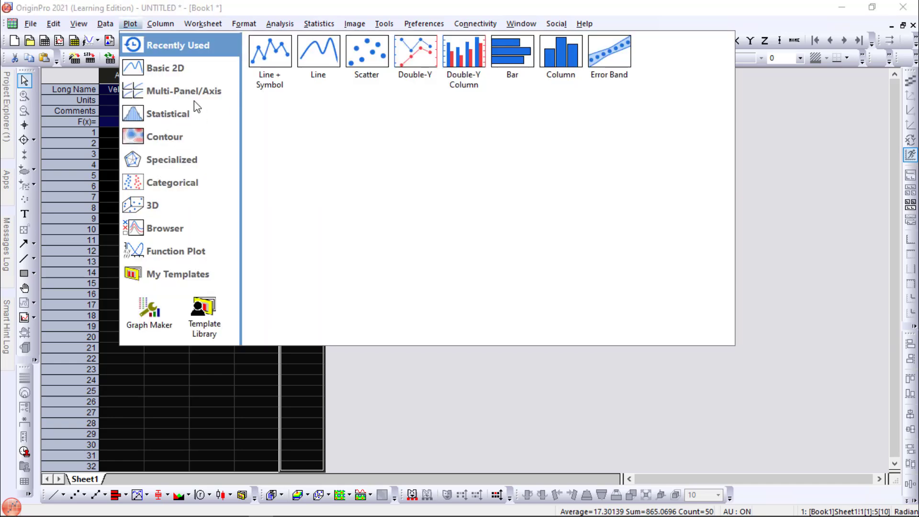
{"action": "left_click", "coordinate": [166, 68]}
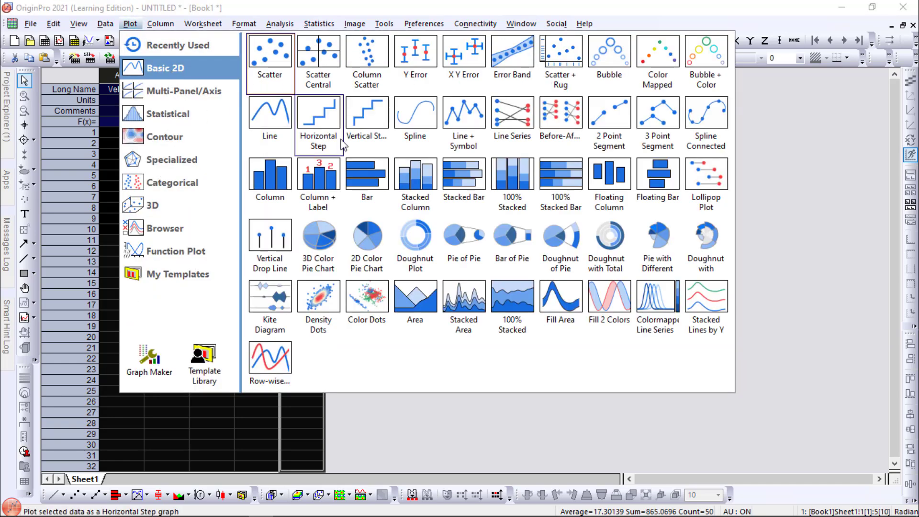
{"action": "mouse_move", "coordinate": [463, 113]}
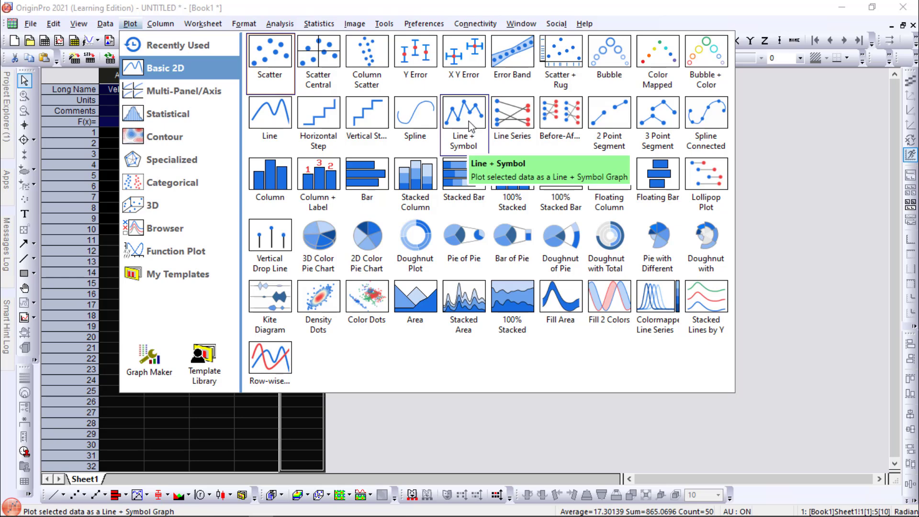
{"action": "left_click", "coordinate": [463, 113]}
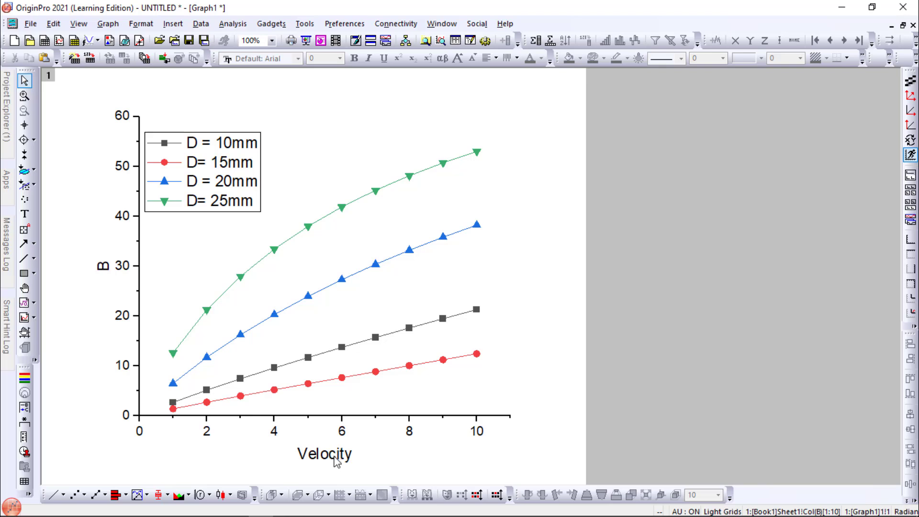
Retitle the x axis to 'Velocity, u [m/s]' with italic u and upright [m/s] units.
{"action": "double_click", "coordinate": [324, 453]}
{"action": "type", "text": ","}
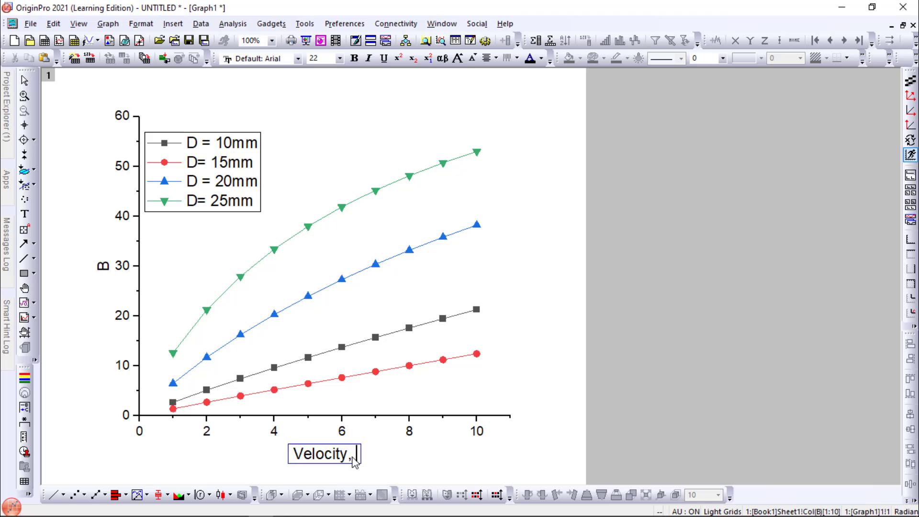
{"action": "type", "text": "u"}
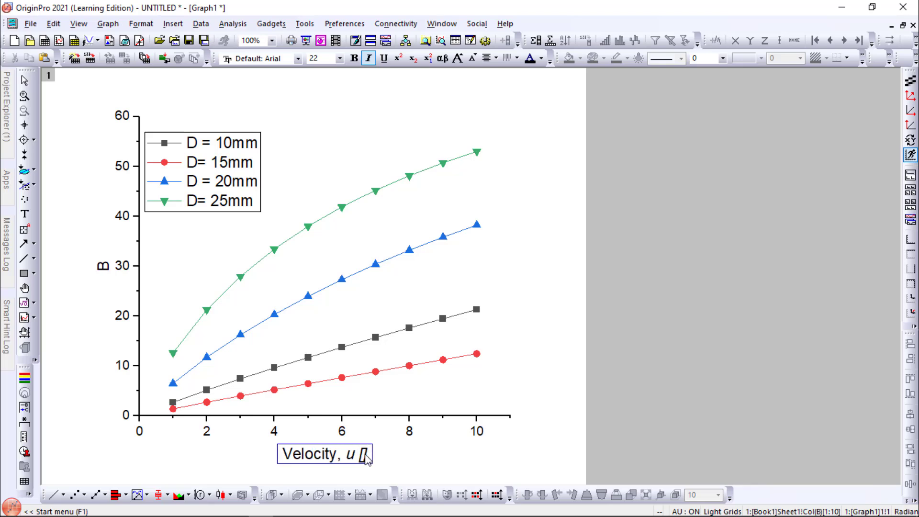
{"action": "type", "text": "m]"}
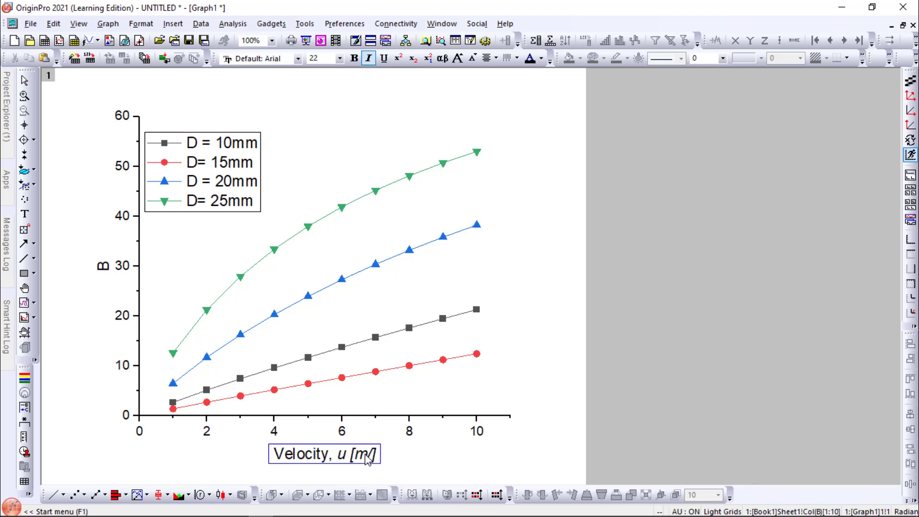
{"action": "type", "text": "/s"}
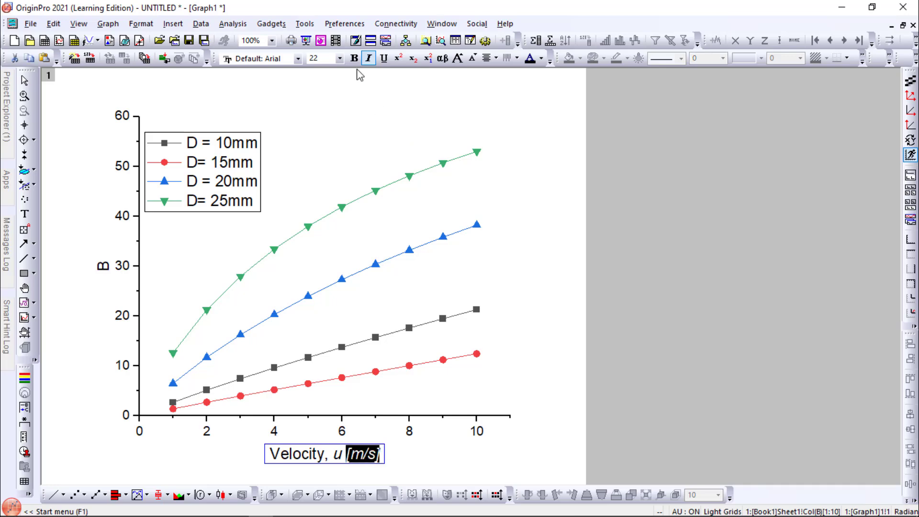
{"action": "left_click", "coordinate": [441, 442]}
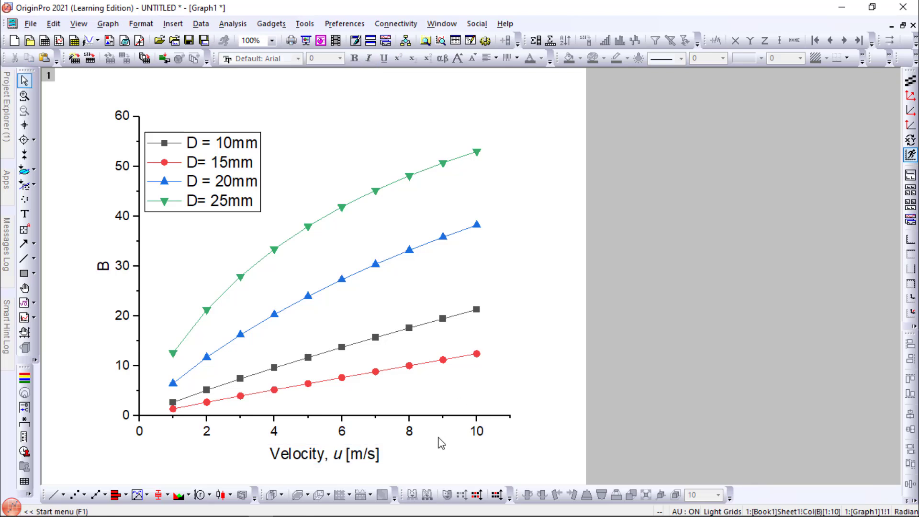
{"action": "left_click", "coordinate": [104, 266]}
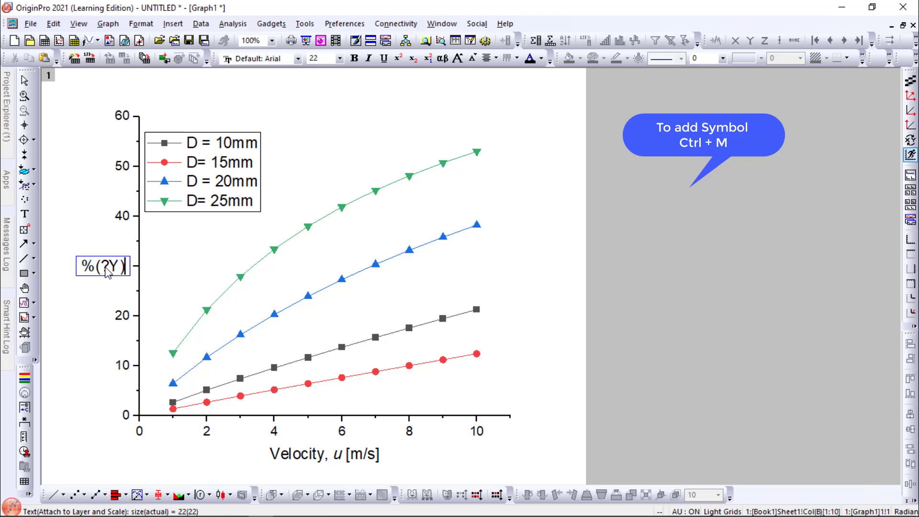
Write 'Shear Stress,' as the y-axis title and insert a Greek τ from the Symbol Map.
{"action": "type", "text": "S"}
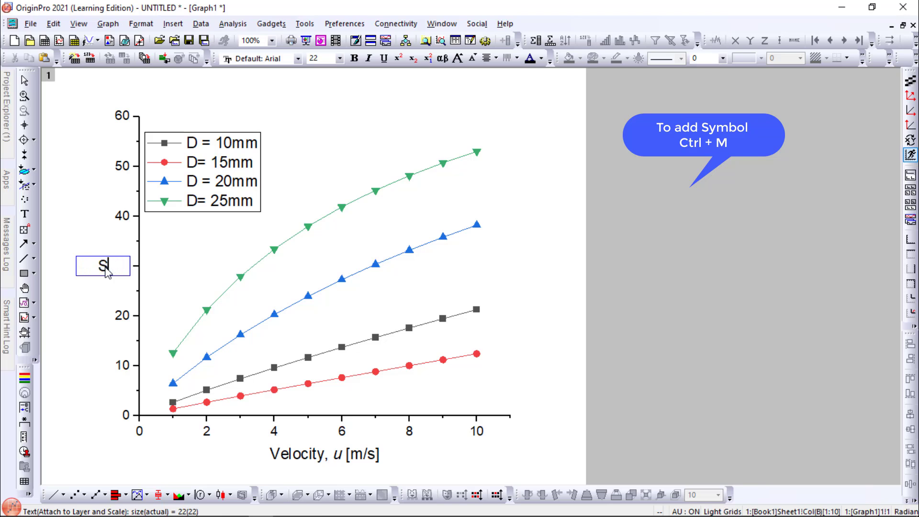
{"action": "type", "text": "hear"}
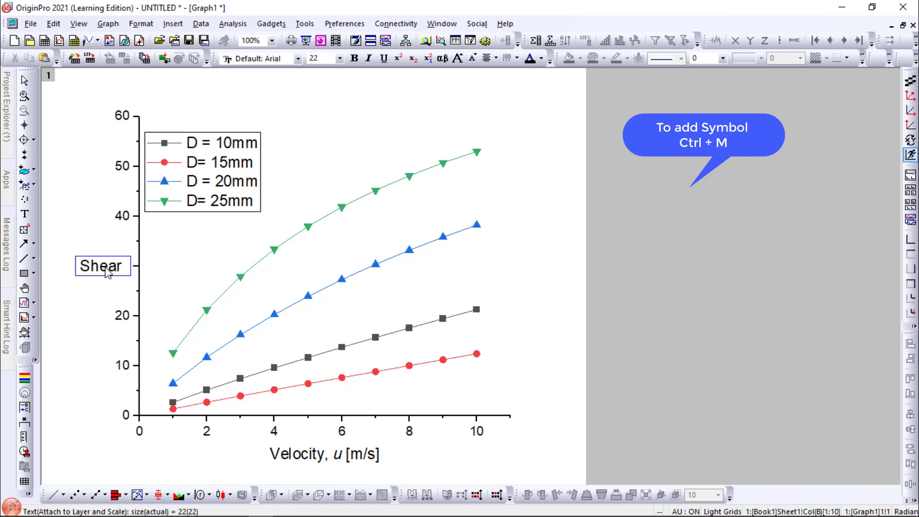
{"action": "type", "text": "Stress"}
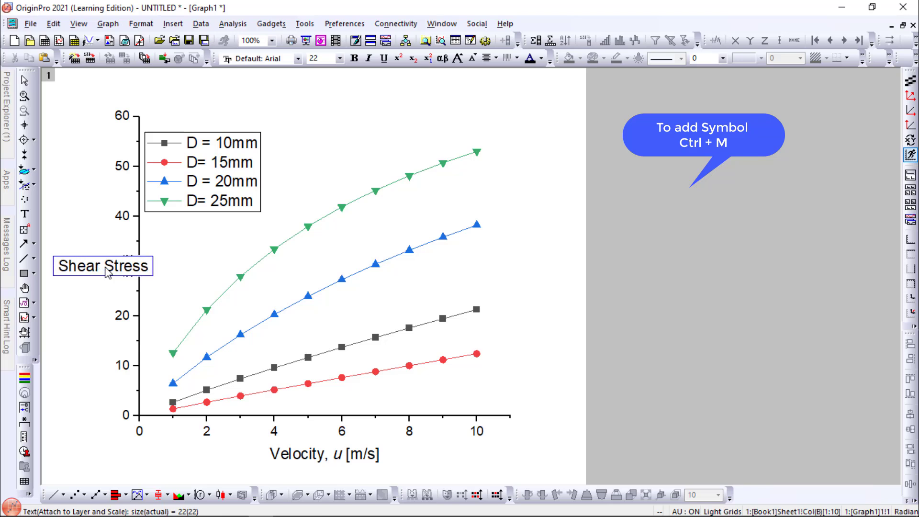
{"action": "type", "text": ","}
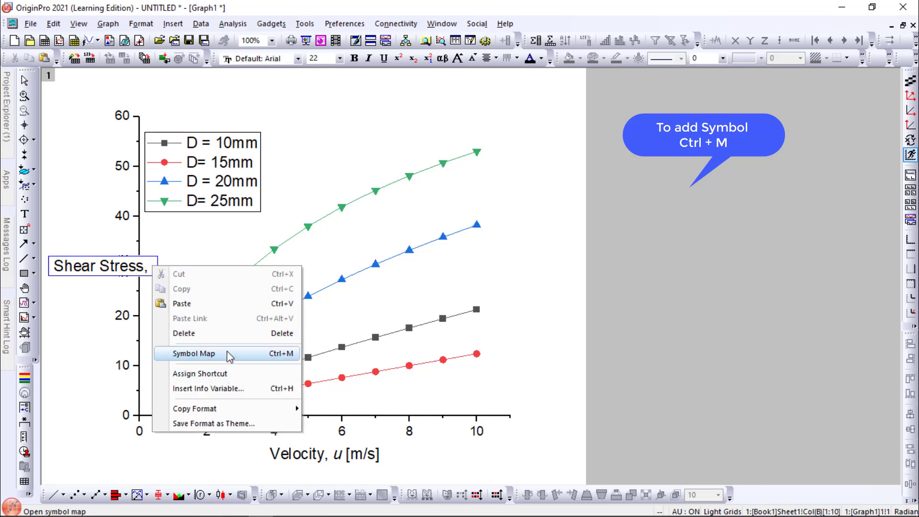
{"action": "left_click", "coordinate": [193, 353]}
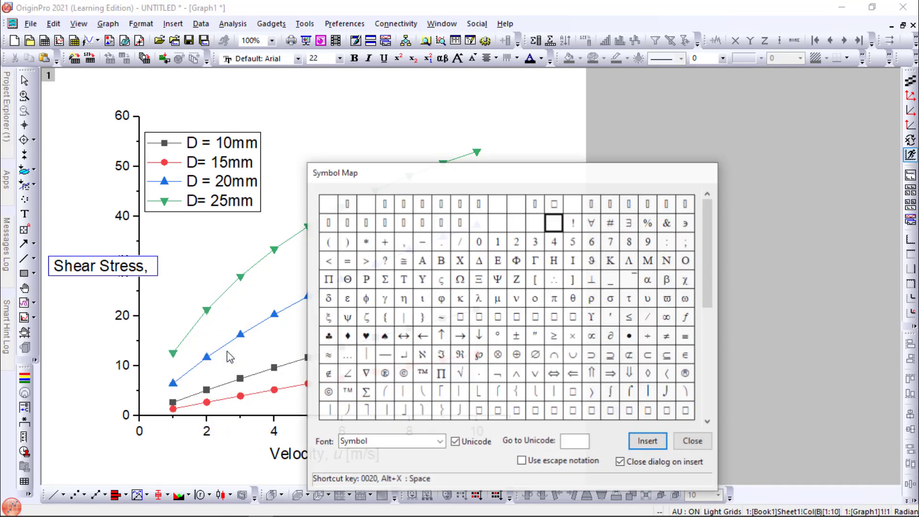
{"action": "mouse_move", "coordinate": [553, 298]}
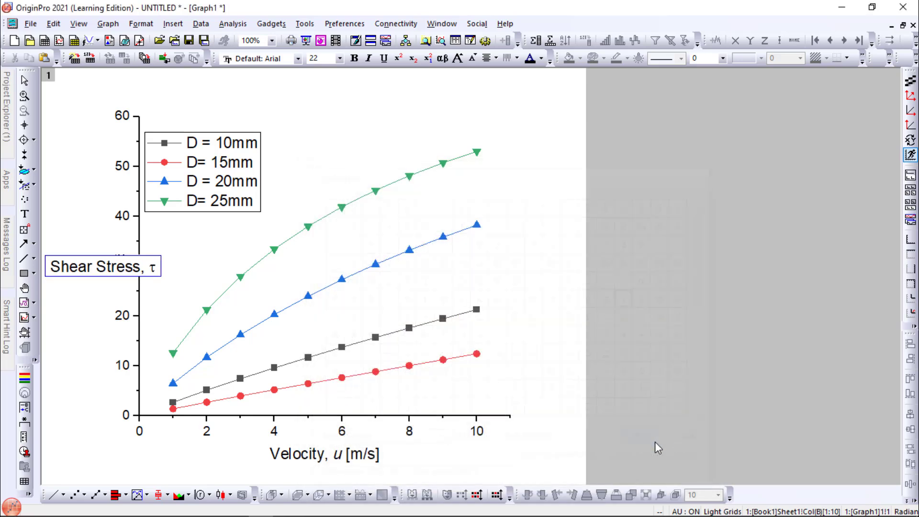
Complete the y-axis title with units [N/m²], the 2 as superscript.
{"action": "double_click", "coordinate": [103, 267]}
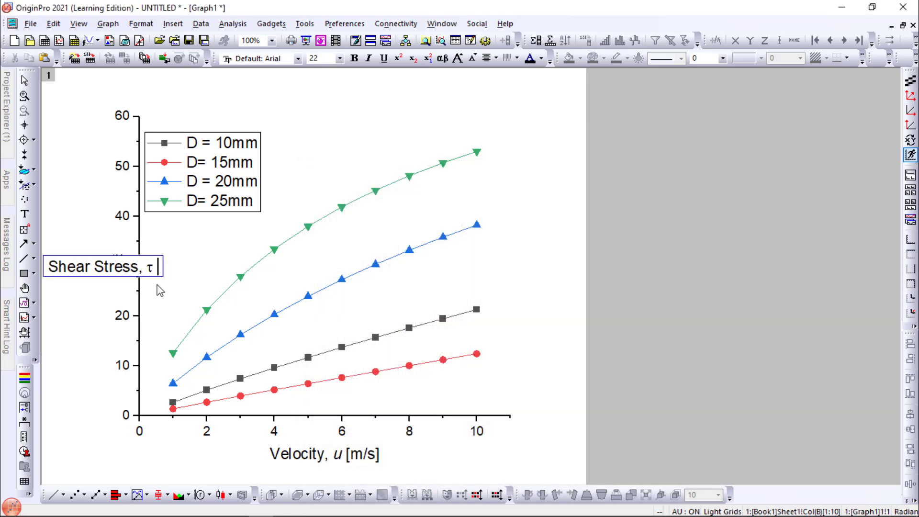
{"action": "type", "text": "[N"}
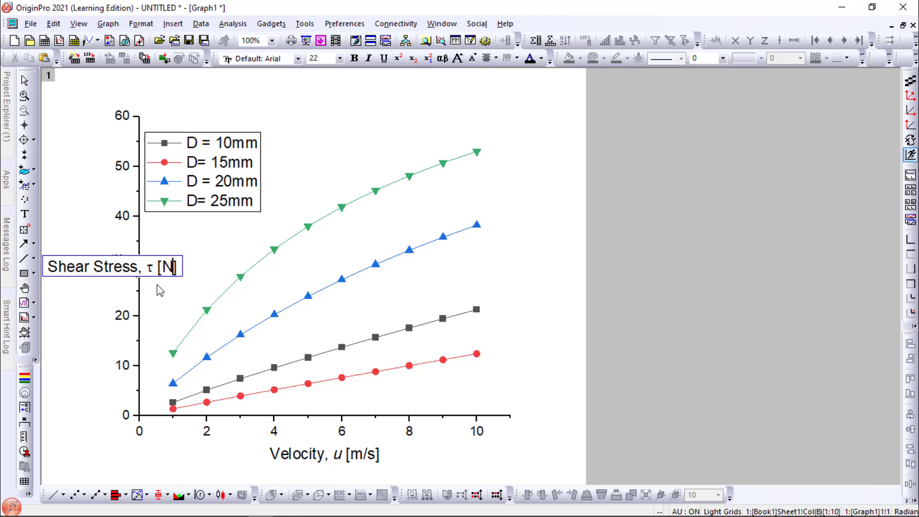
{"action": "type", "text": "/m2"}
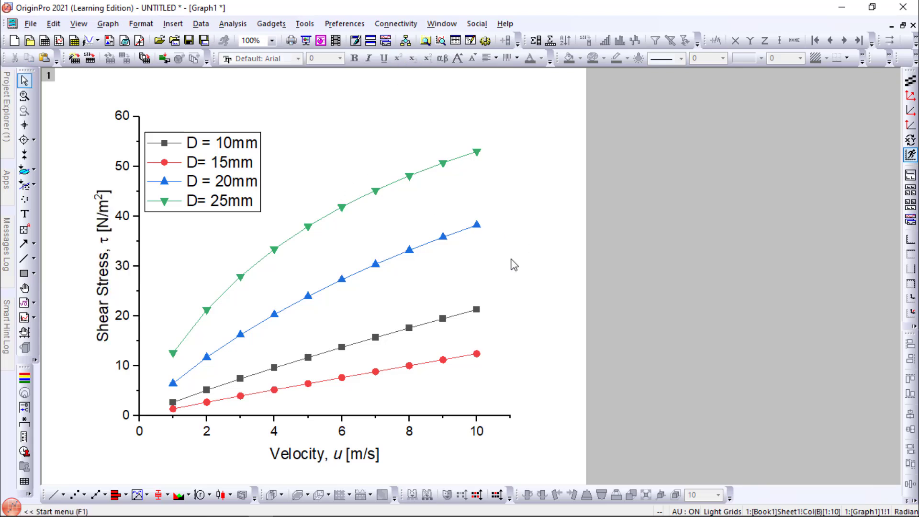
{"action": "mouse_move", "coordinate": [399, 413]}
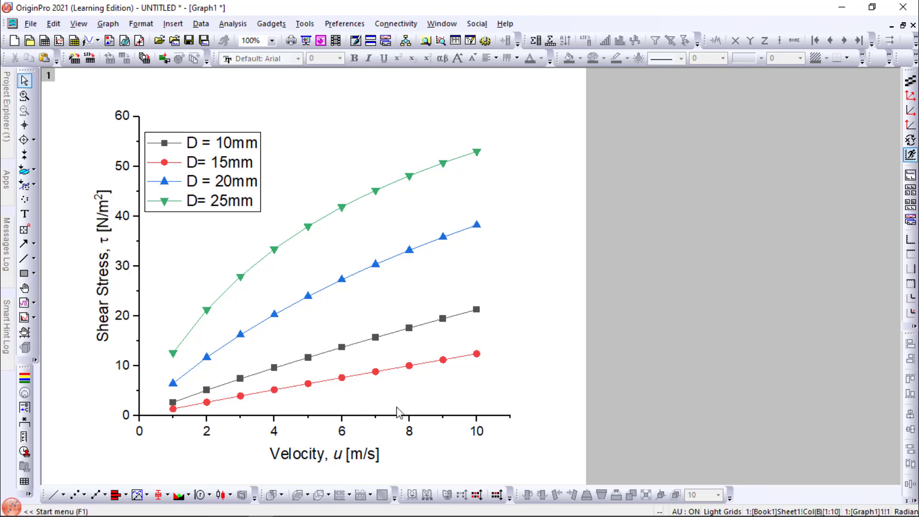
{"action": "mouse_move", "coordinate": [419, 422]}
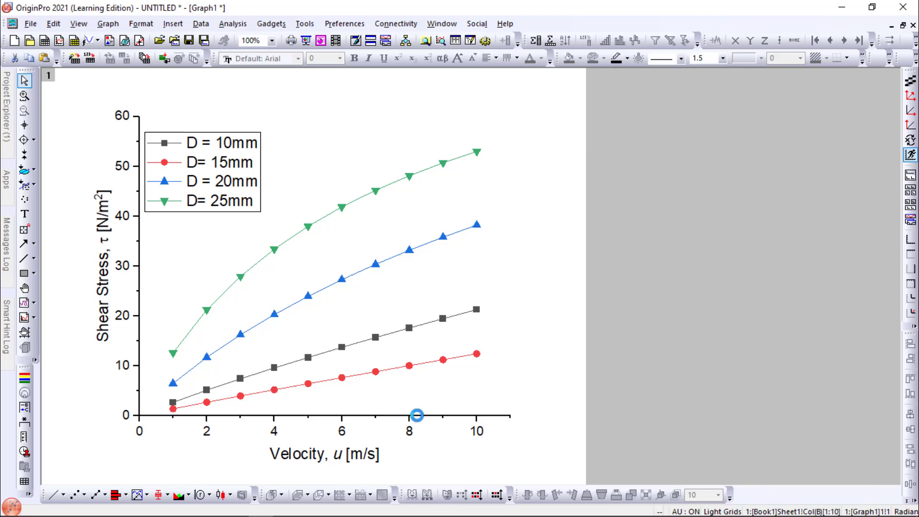
Set the x axis To 11 with major increment 1 and the y axis increment to 5.
{"action": "double_click", "coordinate": [417, 415]}
{"action": "type", "text": "1"}
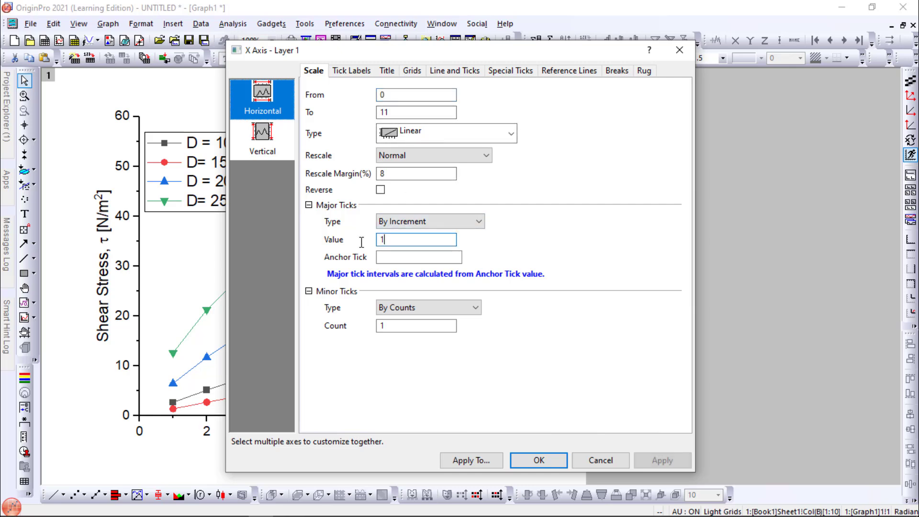
{"action": "left_click", "coordinate": [262, 137]}
{"action": "type", "text": "5"}
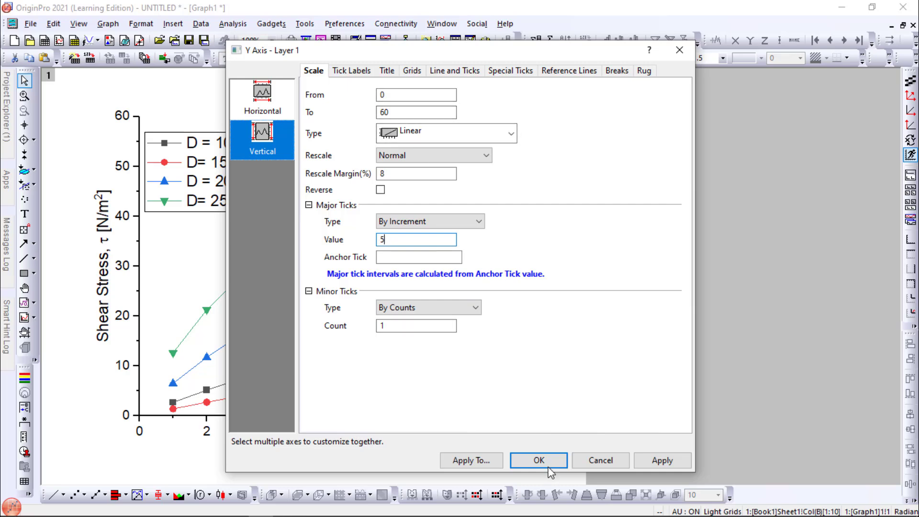
{"action": "left_click", "coordinate": [537, 460]}
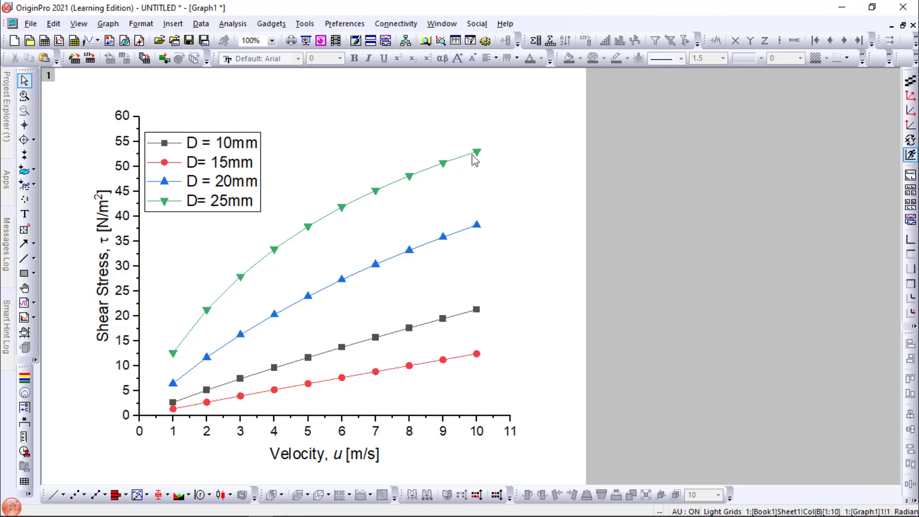
{"action": "mouse_move", "coordinate": [458, 420]}
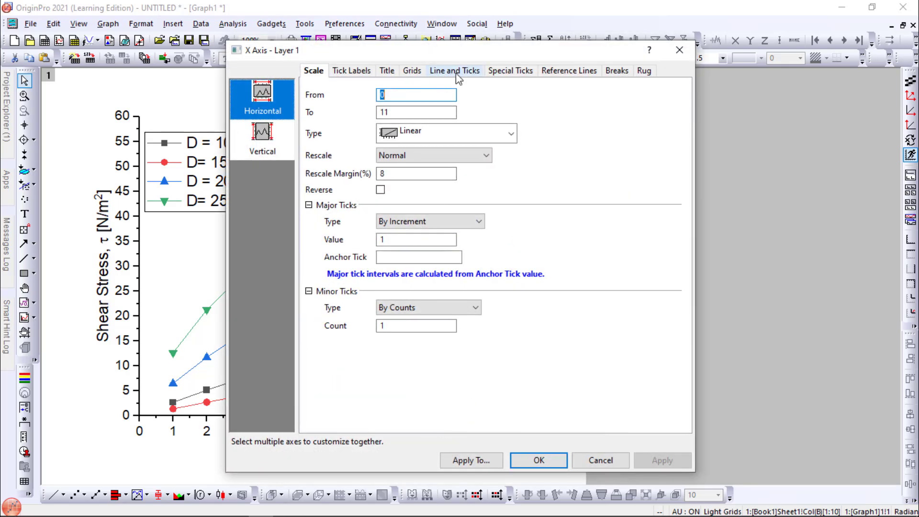
Show the top axis line with major and minor tick style set to None.
{"action": "left_click", "coordinate": [454, 70]}
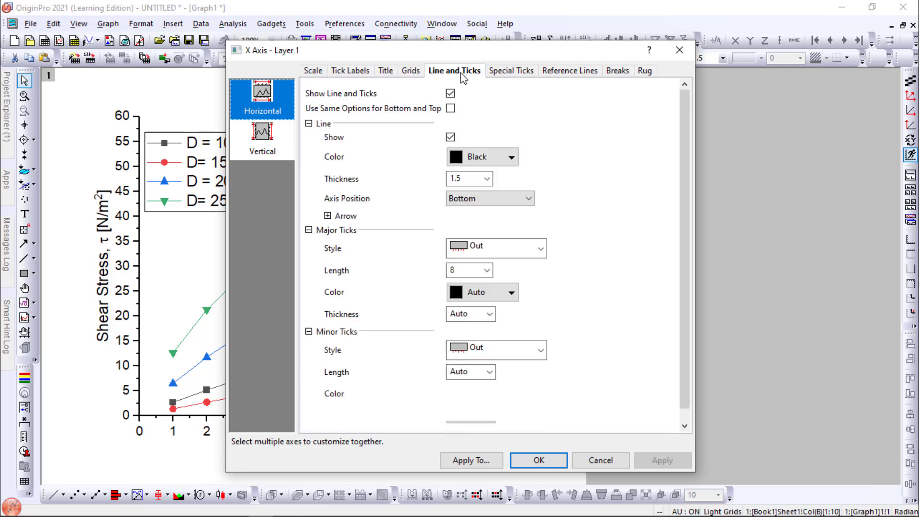
{"action": "left_click", "coordinate": [263, 139]}
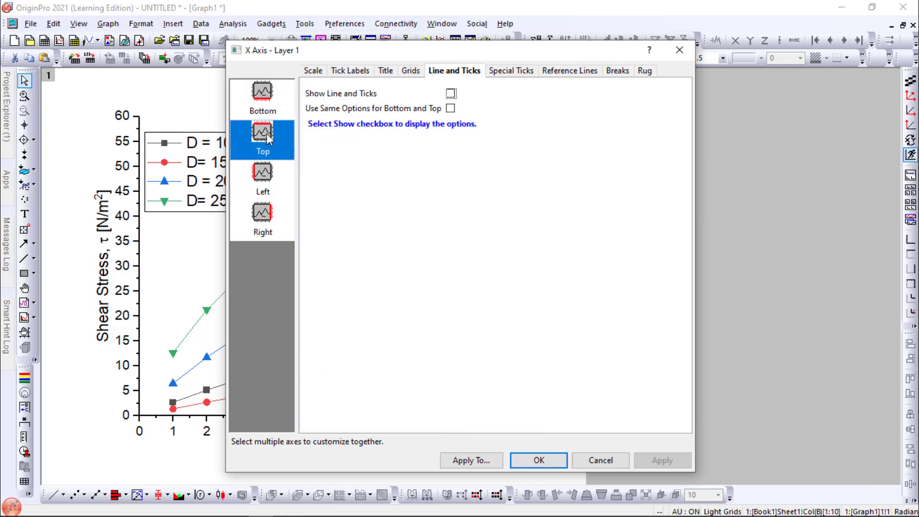
{"action": "mouse_move", "coordinate": [465, 106]}
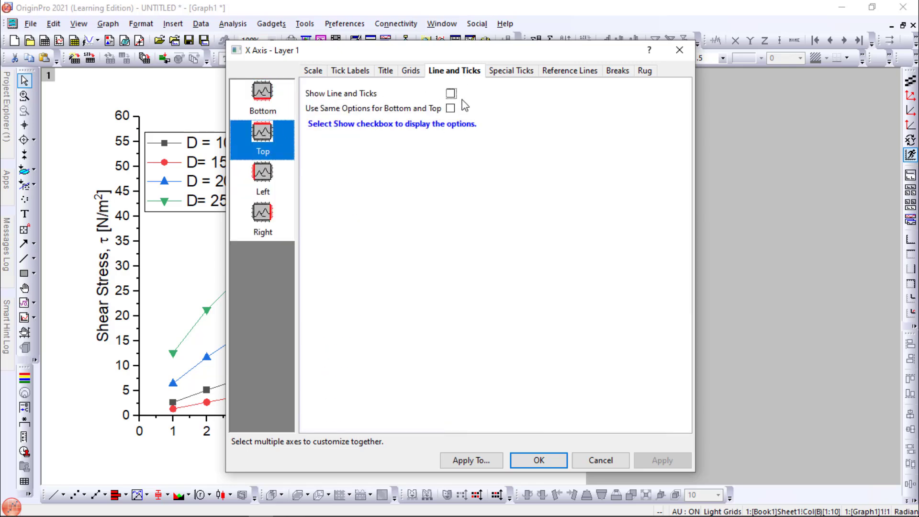
{"action": "left_click", "coordinate": [451, 93]}
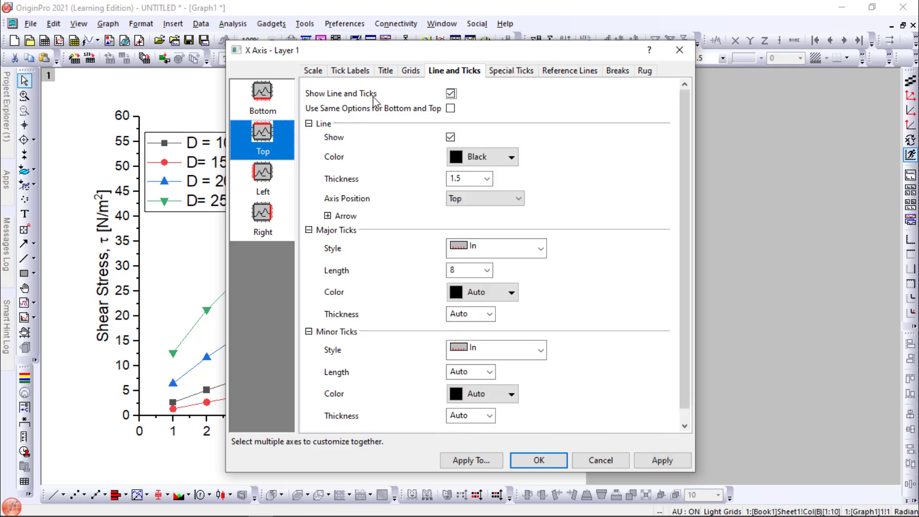
{"action": "mouse_move", "coordinate": [325, 243]}
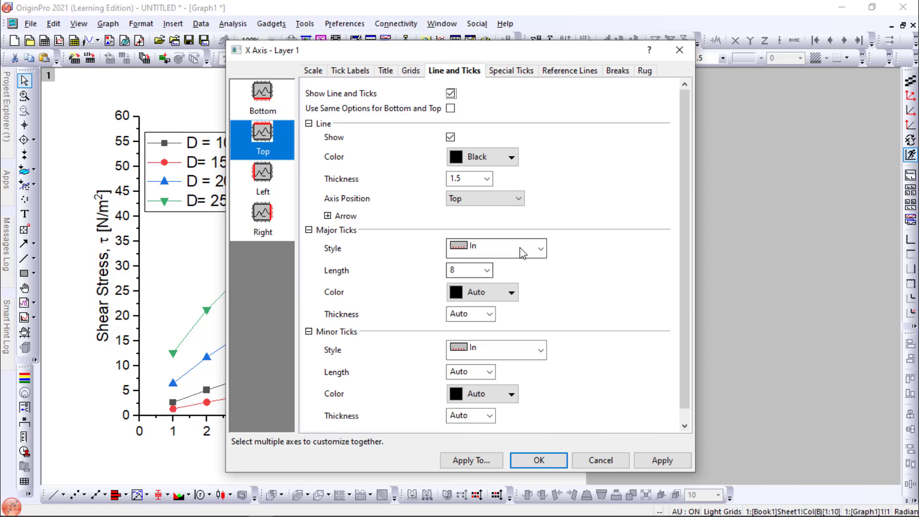
{"action": "left_click", "coordinate": [539, 350]}
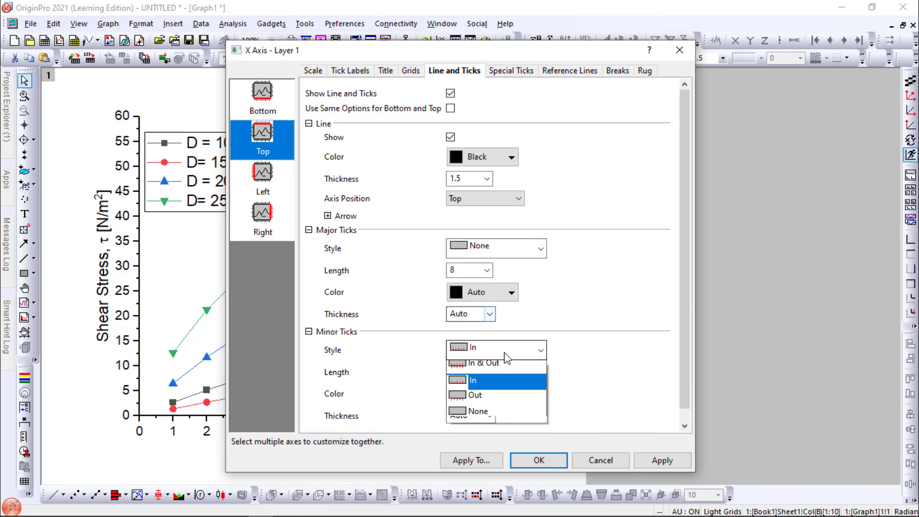
{"action": "left_click", "coordinate": [478, 411]}
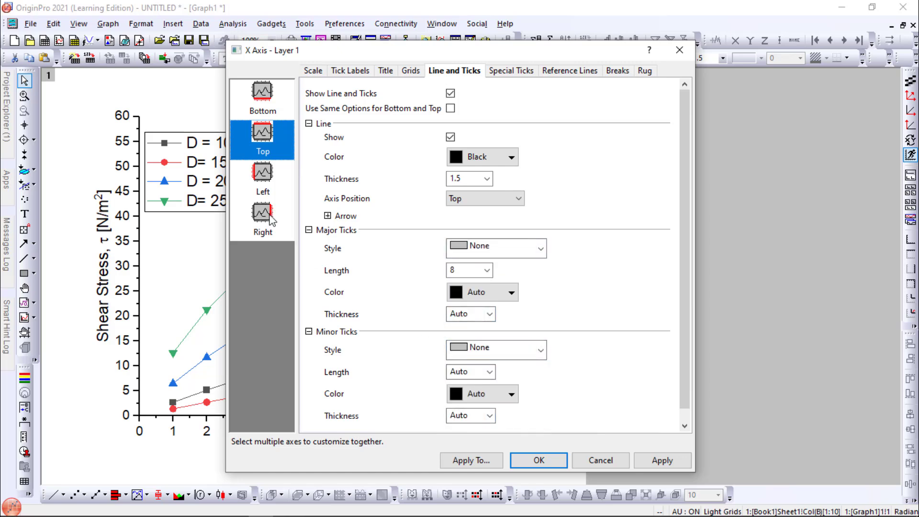
Show the right axis line without ticks and apply, closing the plot into a box.
{"action": "left_click", "coordinate": [262, 217]}
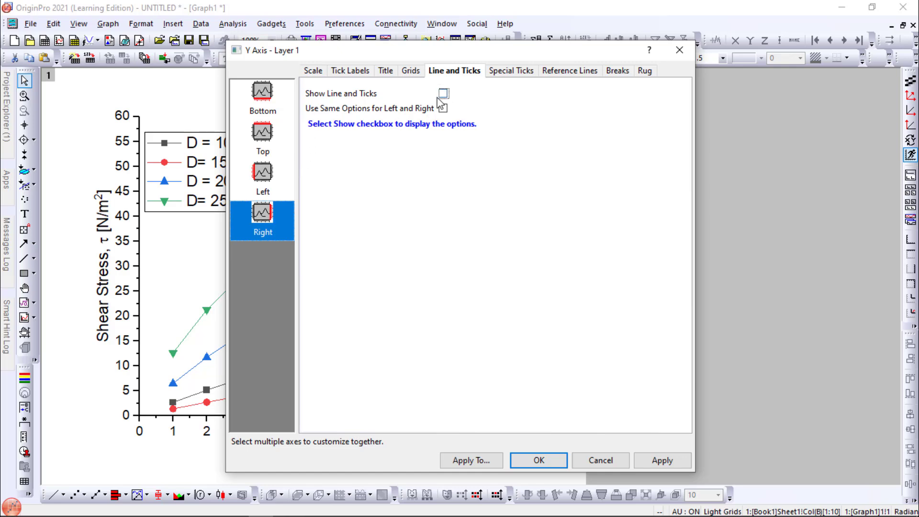
{"action": "left_click", "coordinate": [444, 93]}
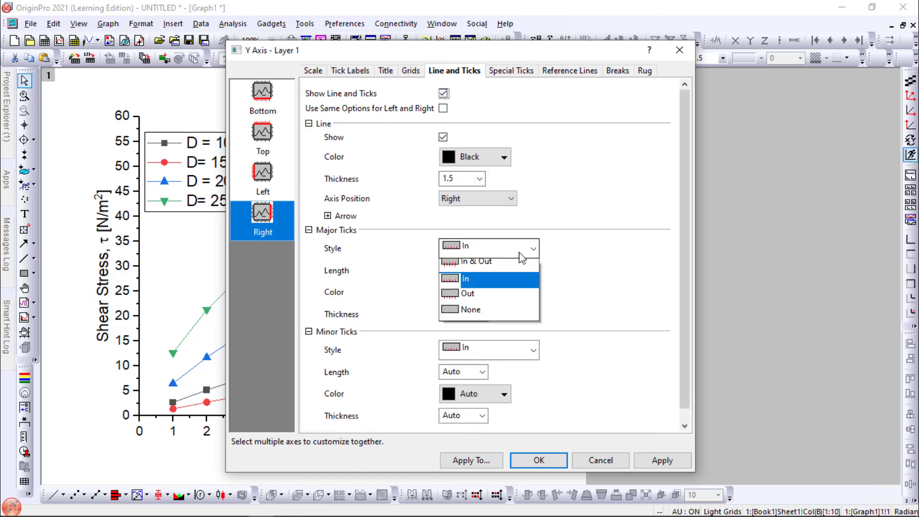
{"action": "left_click", "coordinate": [467, 293]}
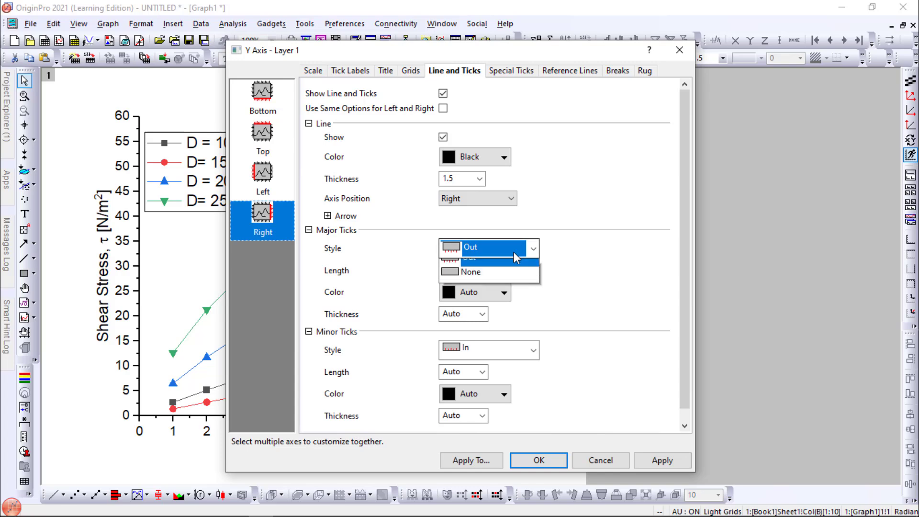
{"action": "left_click", "coordinate": [470, 271]}
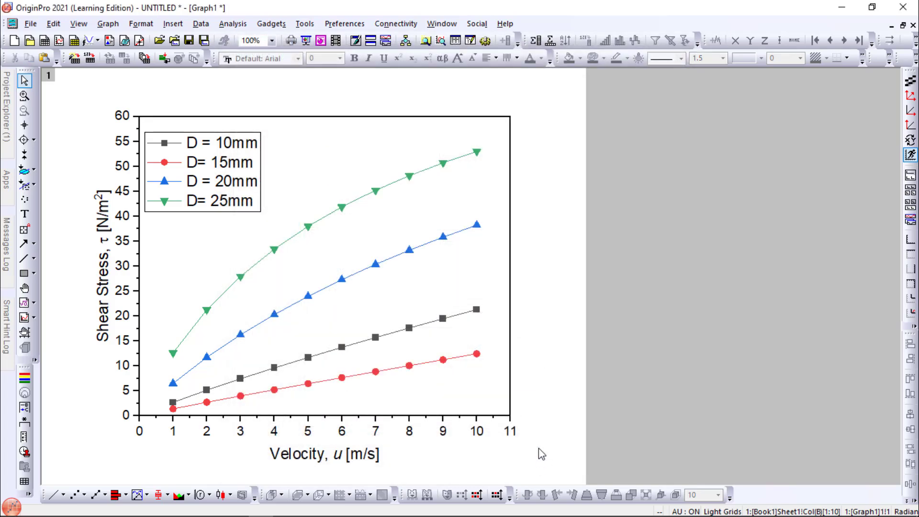
{"action": "mouse_move", "coordinate": [293, 170]}
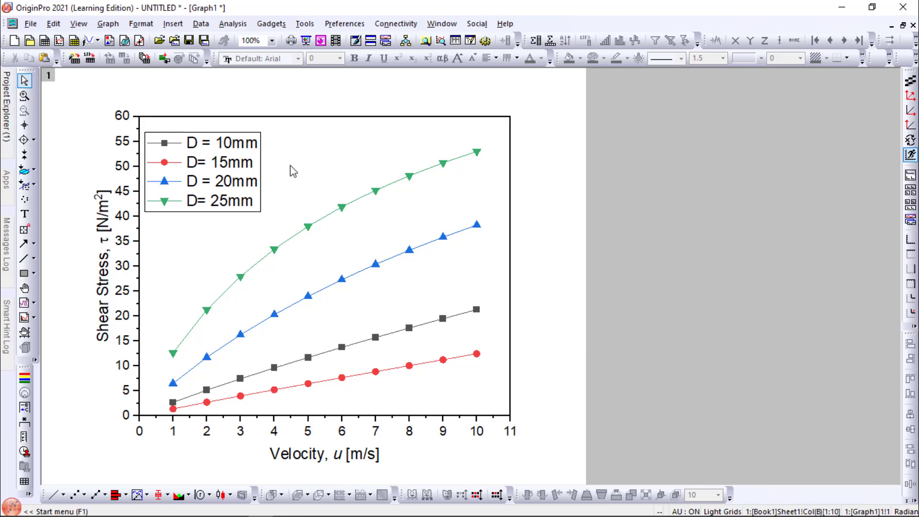
{"action": "mouse_move", "coordinate": [365, 199]}
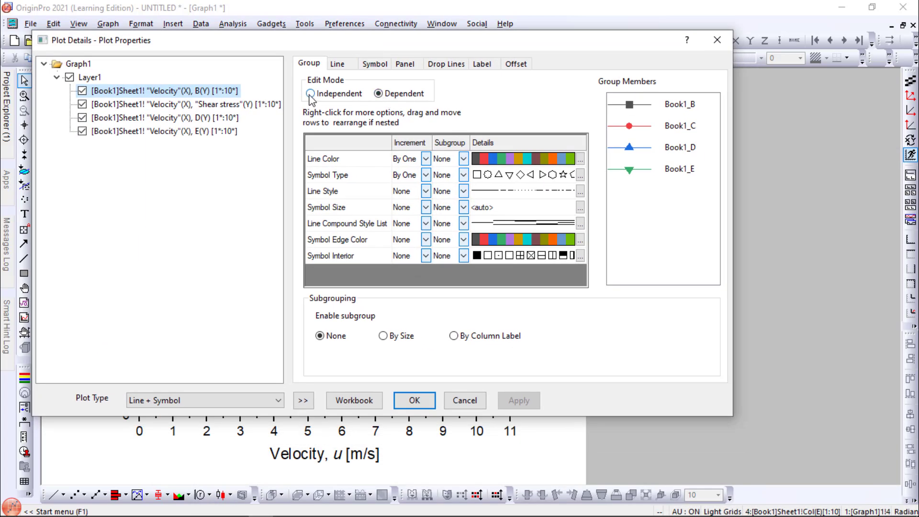
{"action": "mouse_move", "coordinate": [337, 63]}
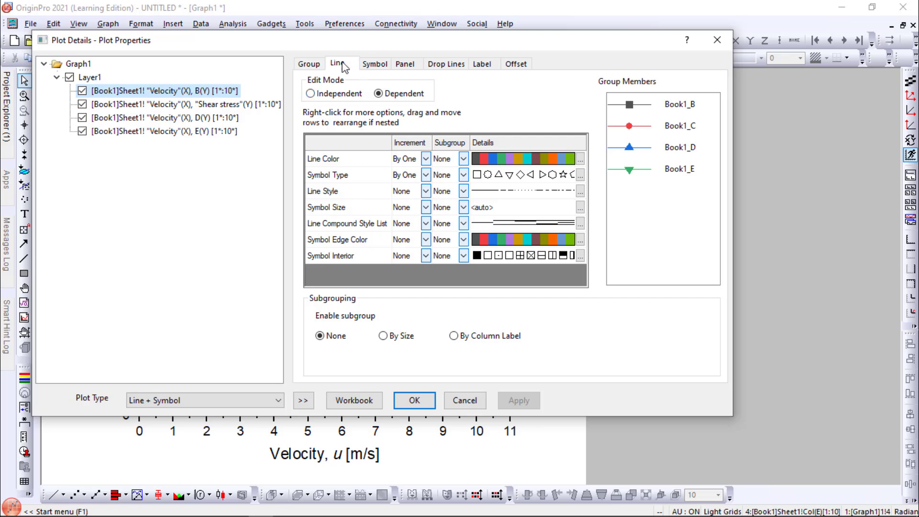
Set the series line style to Dot with width 2 in Plot Details.
{"action": "left_click", "coordinate": [337, 64]}
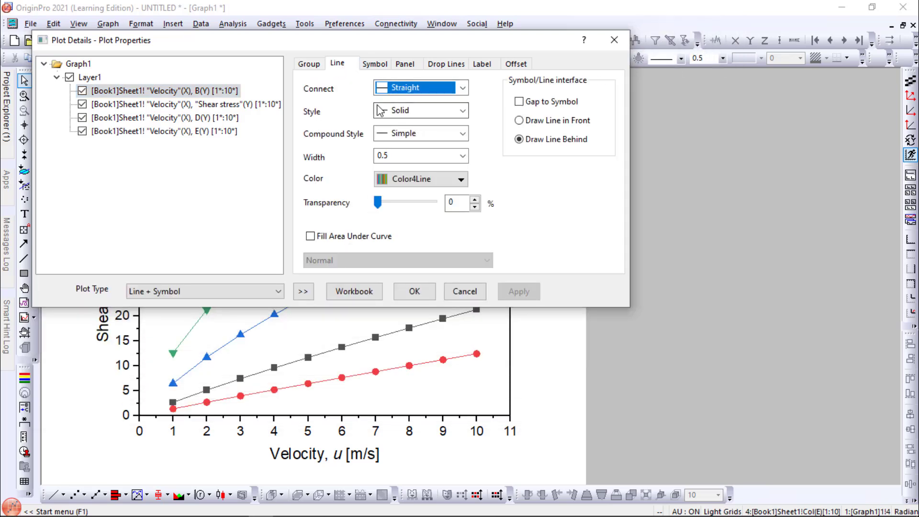
{"action": "left_click", "coordinate": [463, 110]}
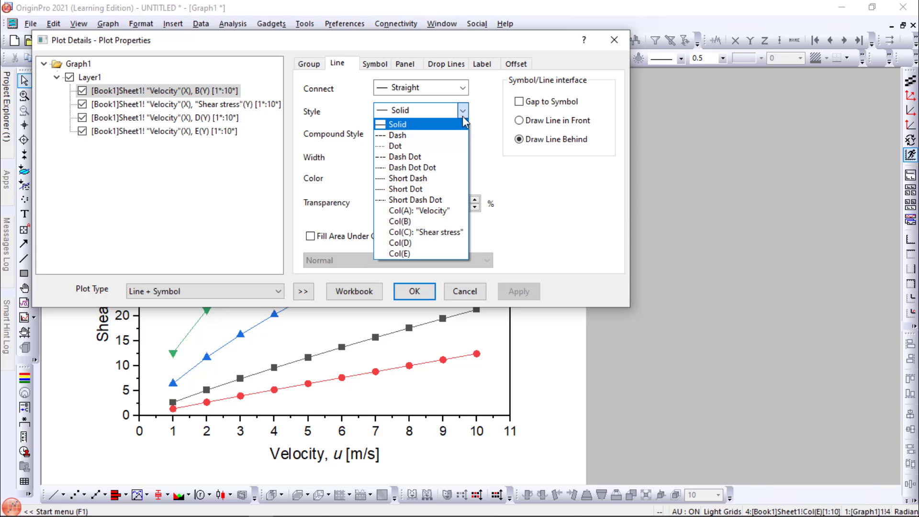
{"action": "left_click", "coordinate": [395, 146]}
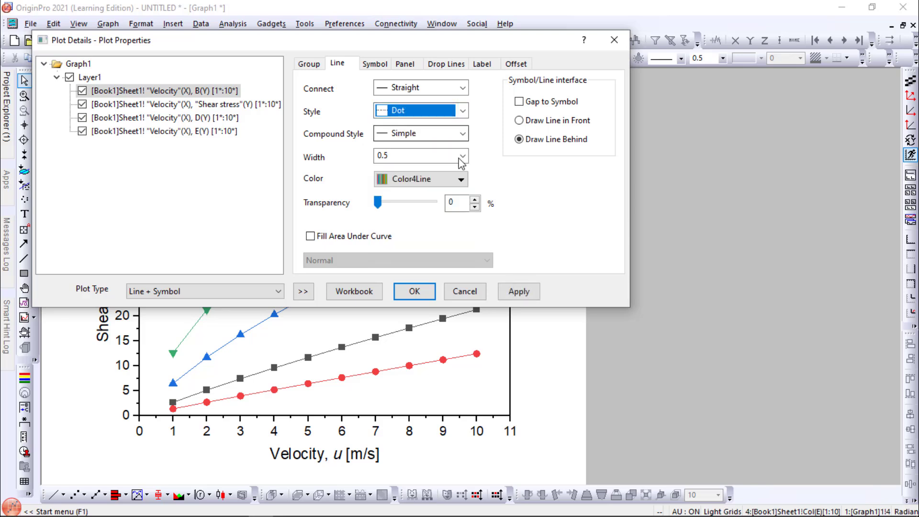
{"action": "left_click", "coordinate": [463, 155]}
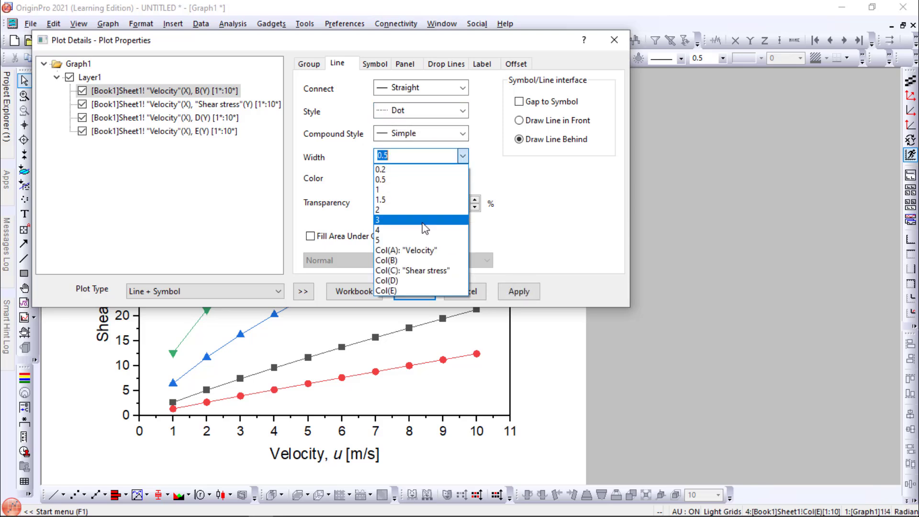
{"action": "left_click", "coordinate": [378, 209]}
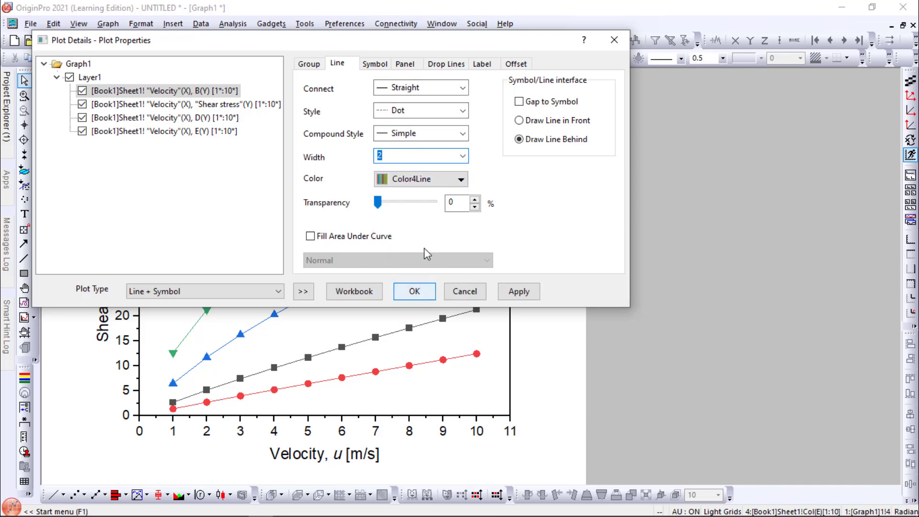
Enlarge the data point symbols to size 18 for all series.
{"action": "left_click", "coordinate": [374, 63]}
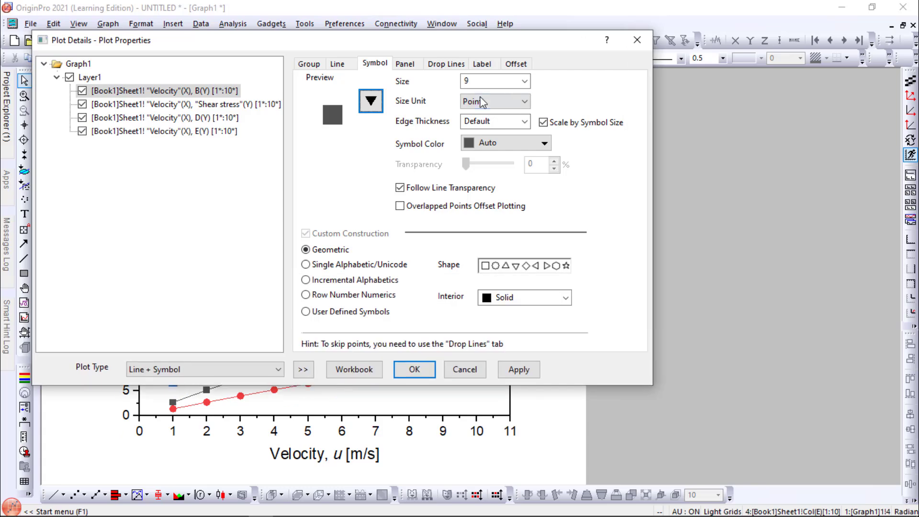
{"action": "left_click", "coordinate": [523, 81]}
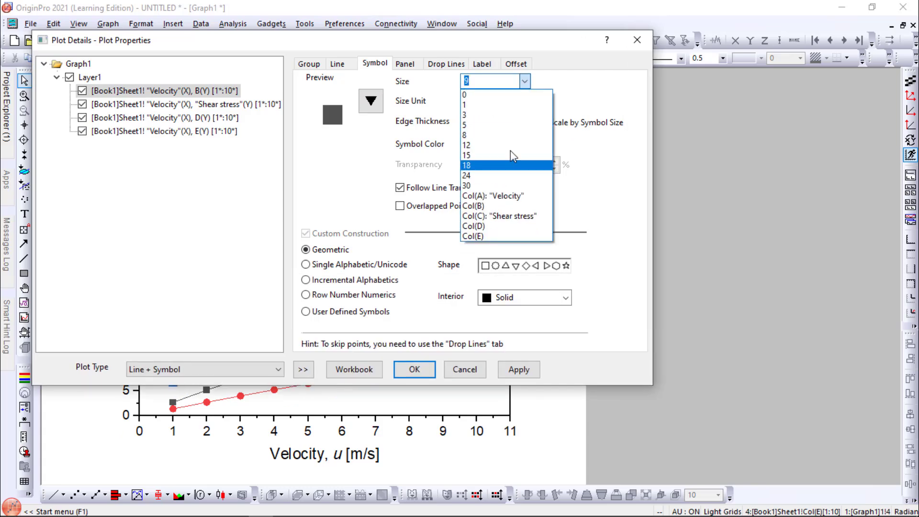
{"action": "left_click", "coordinate": [413, 369]}
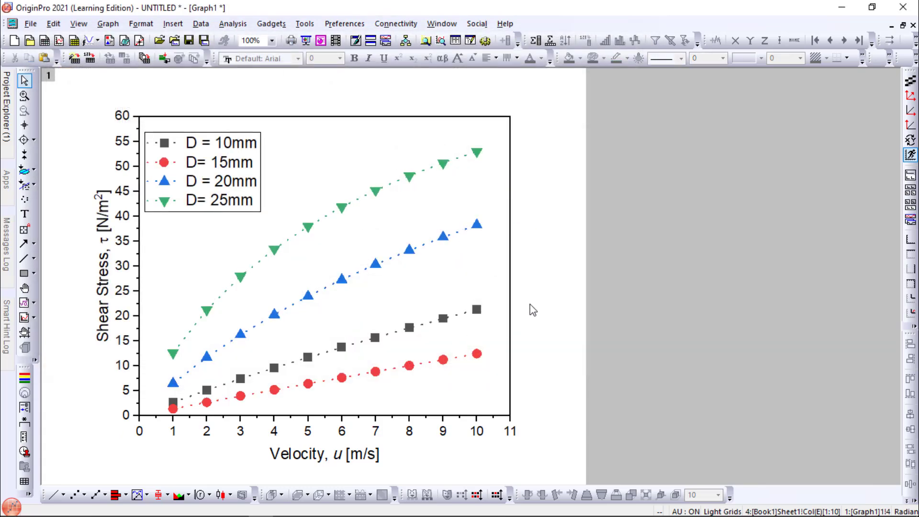
{"action": "mouse_move", "coordinate": [402, 360]}
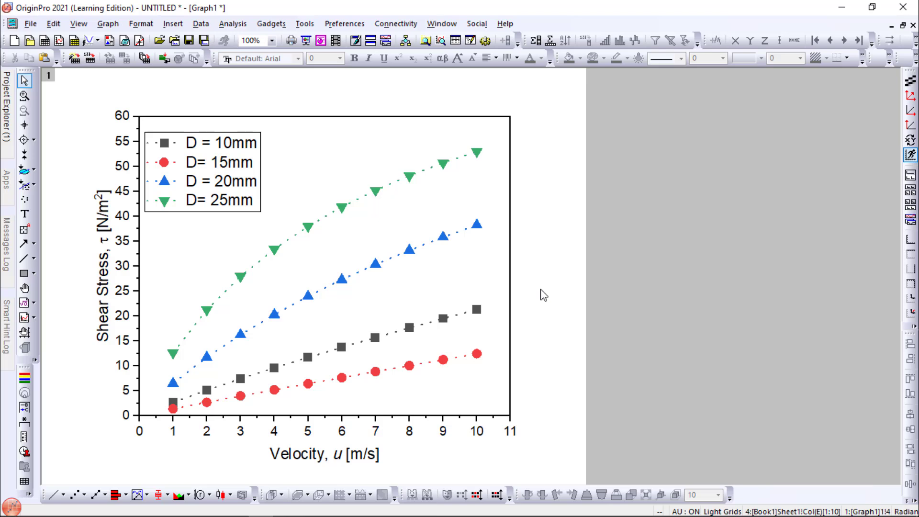
{"action": "mouse_move", "coordinate": [364, 169]}
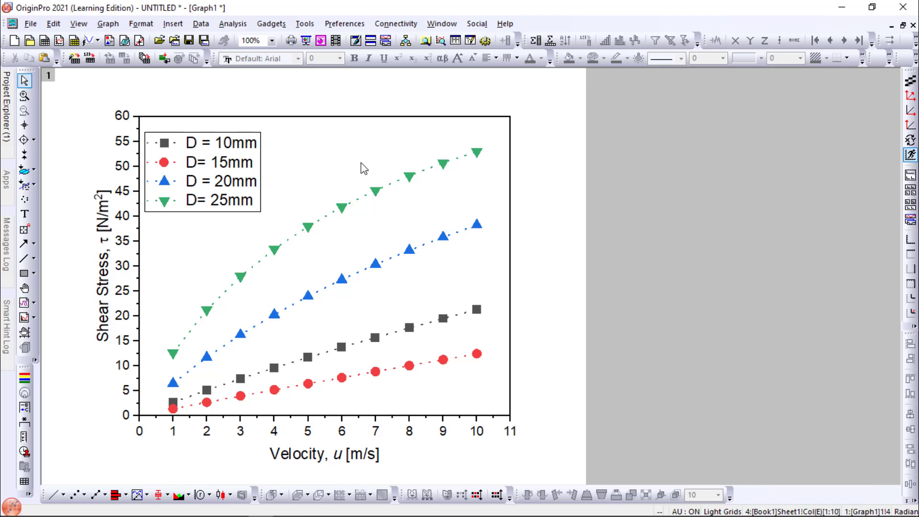
{"action": "mouse_move", "coordinate": [31, 23]}
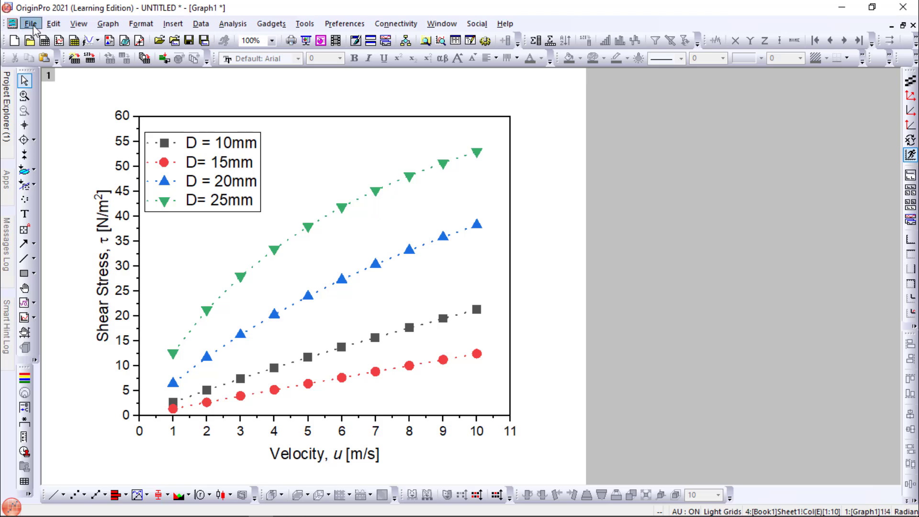
Export the graph as 'Multiple Line graph.png' at 300 DPI with Tight margin control.
{"action": "left_click", "coordinate": [30, 23]}
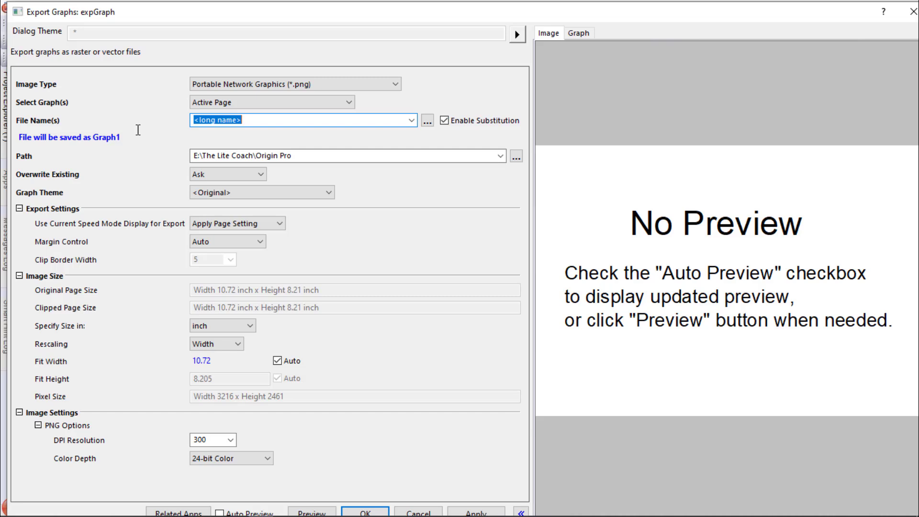
{"action": "type", "text": "Multiple"}
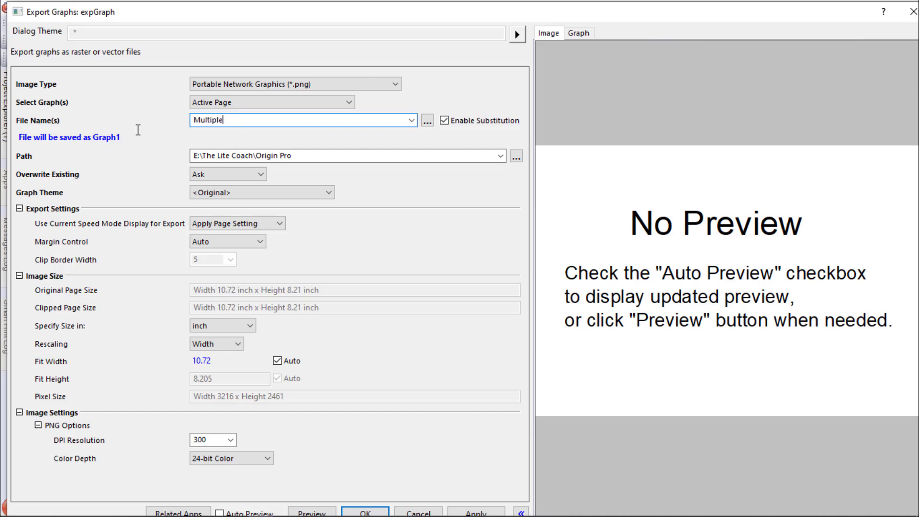
{"action": "type", "text": "Line"}
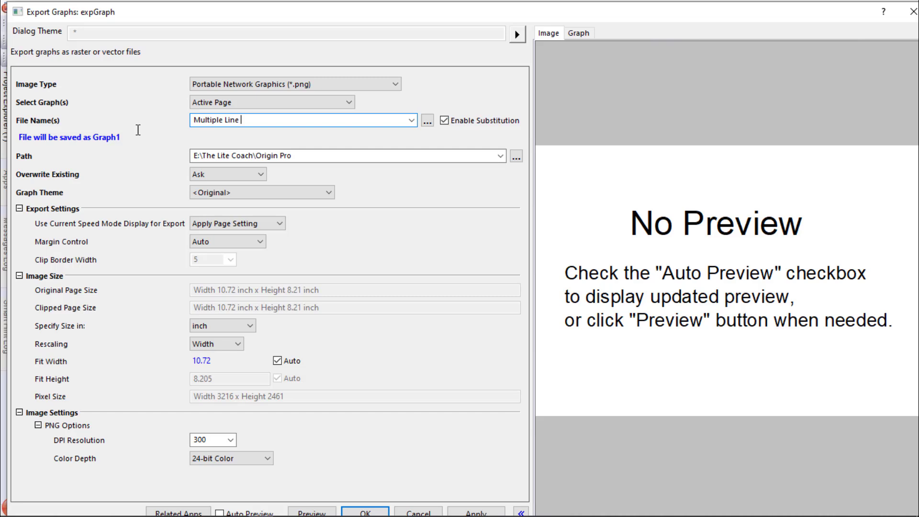
{"action": "type", "text": "gRaph"}
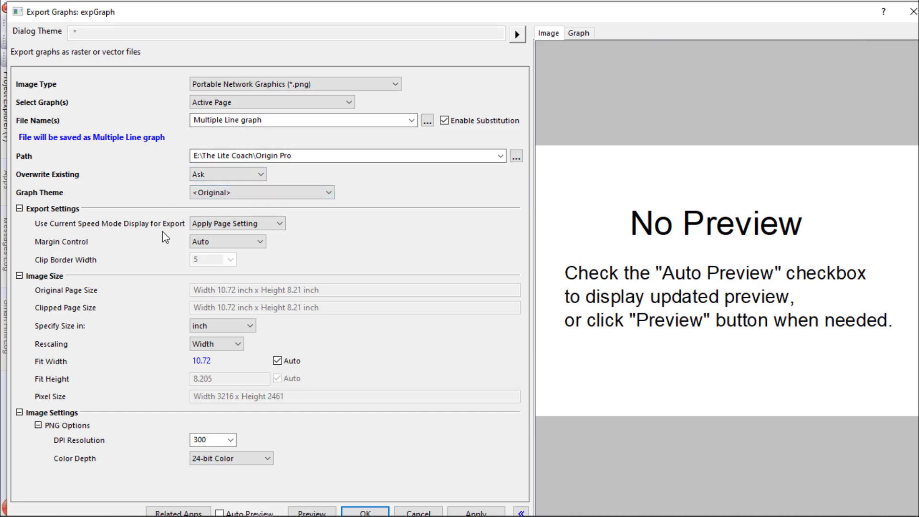
{"action": "mouse_move", "coordinate": [63, 253]}
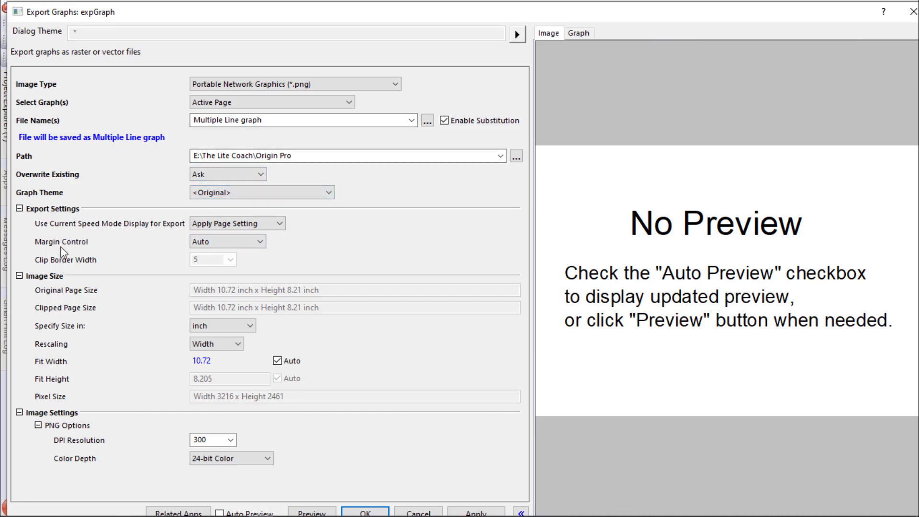
{"action": "left_click", "coordinate": [257, 241]}
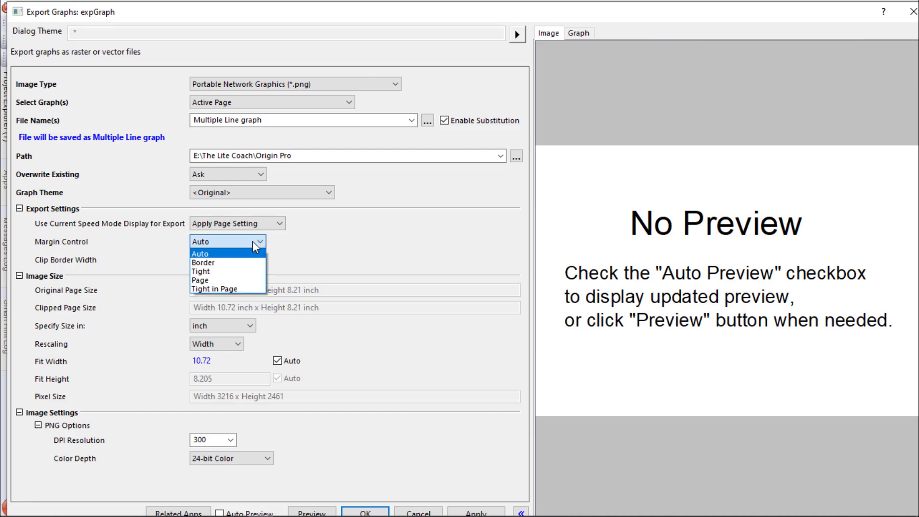
{"action": "left_click", "coordinate": [201, 271]}
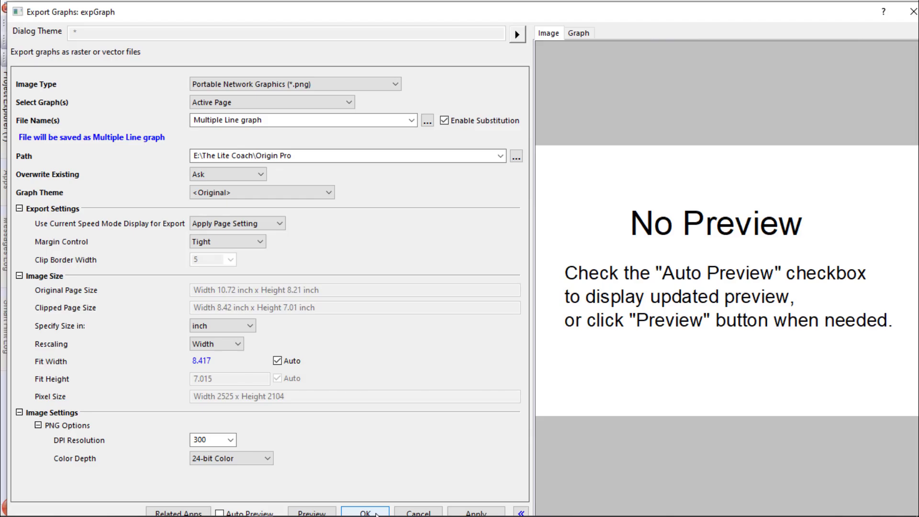
{"action": "left_click", "coordinate": [366, 513]}
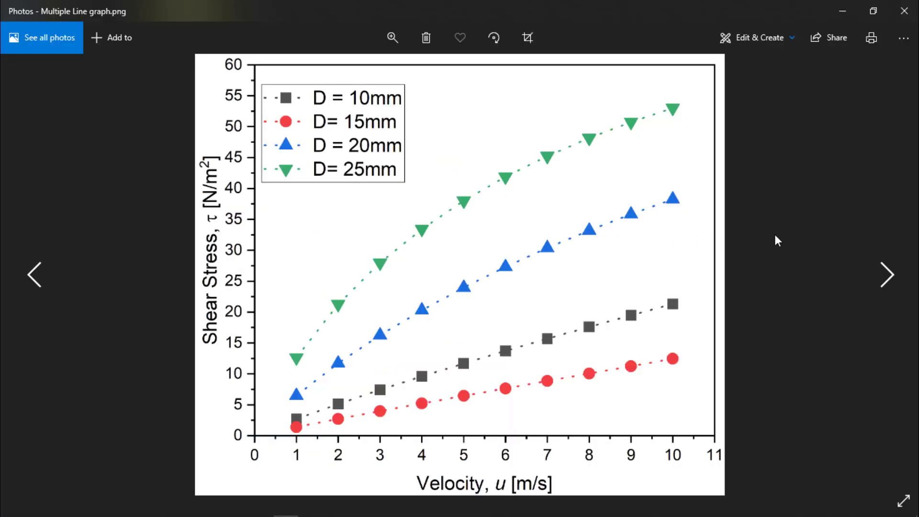
{"action": "mouse_move", "coordinate": [763, 234]}
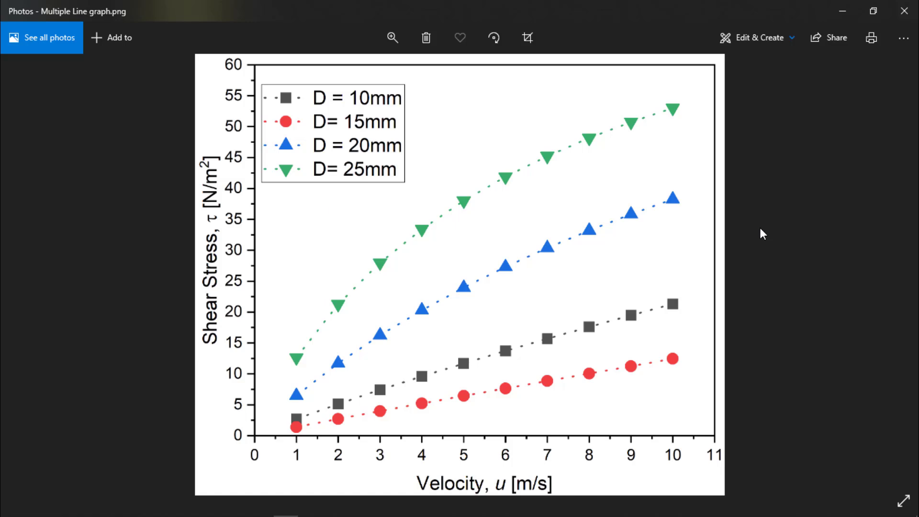